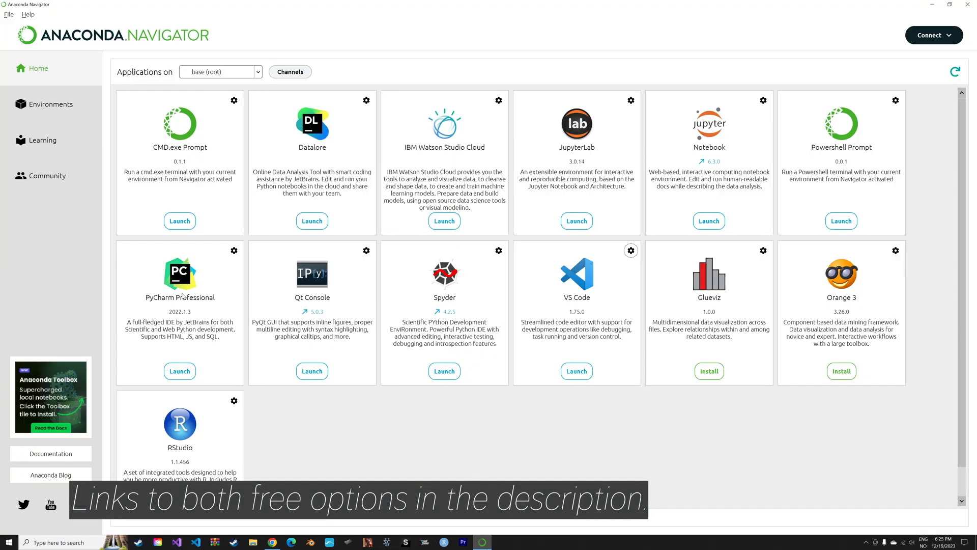
- Switch from Anaconda Navigator to the Programiz online Python compiler in the browser
click(273, 541)
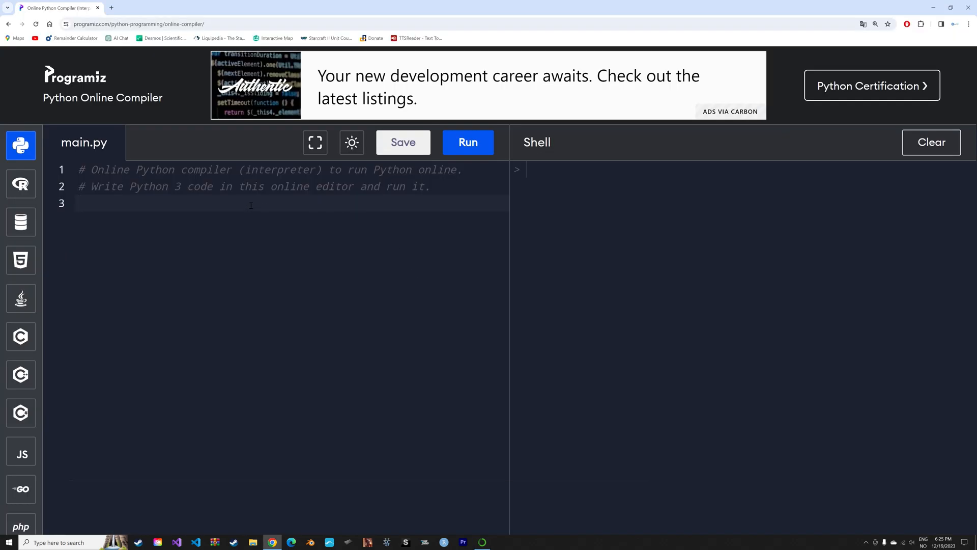
- Write print("Hello") in main.py and run it so Hello appears in the shell
text(print()
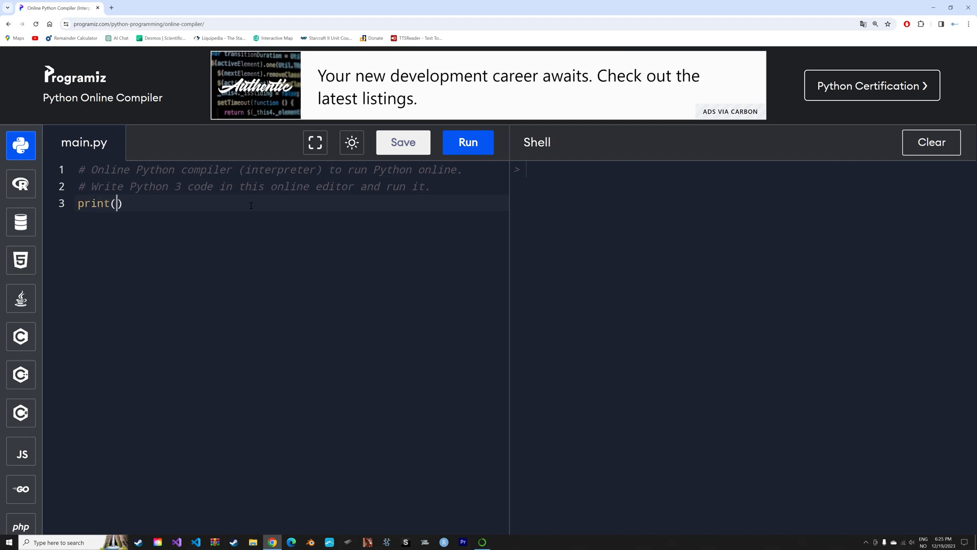
text("Hello")
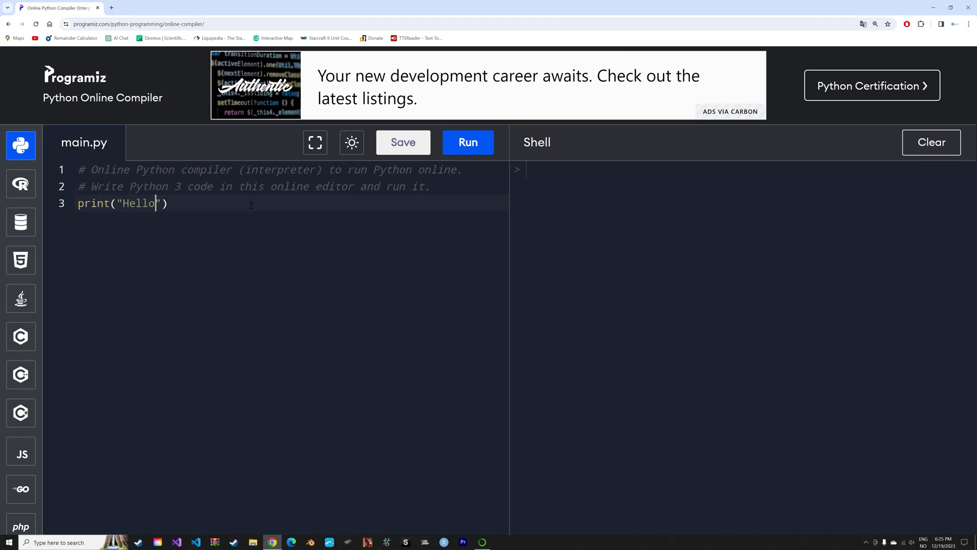
click(163, 203)
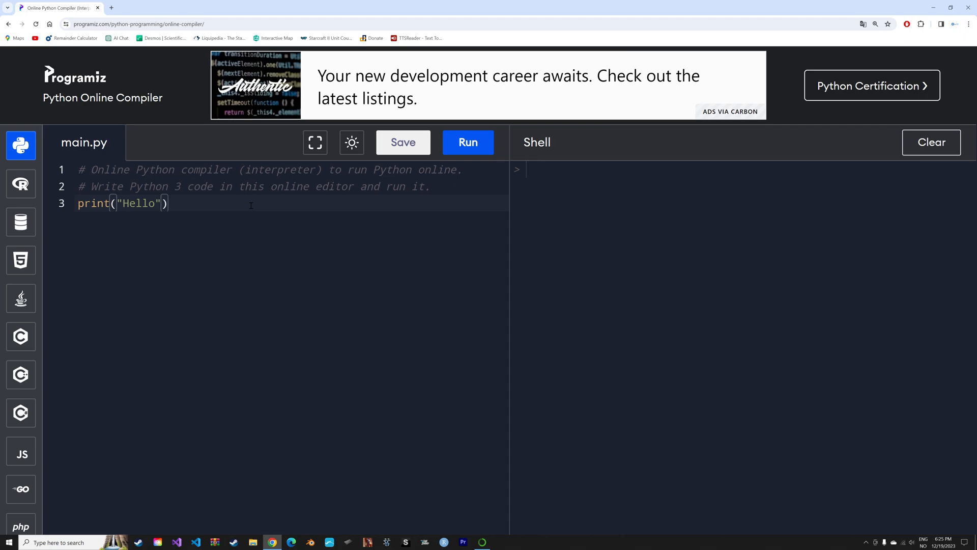
click(467, 143)
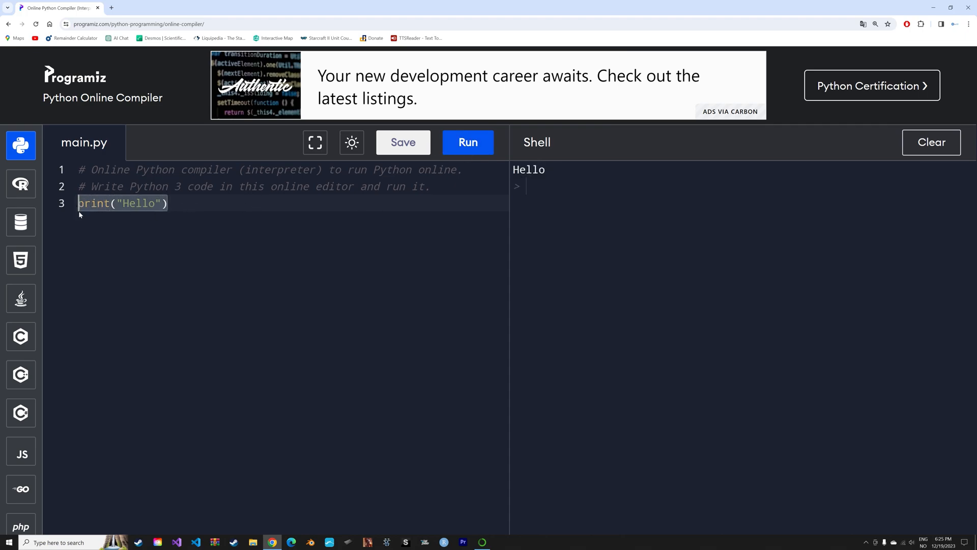
- Assign a = 4, print a, and run it so 4 shows in the shell
text(a)
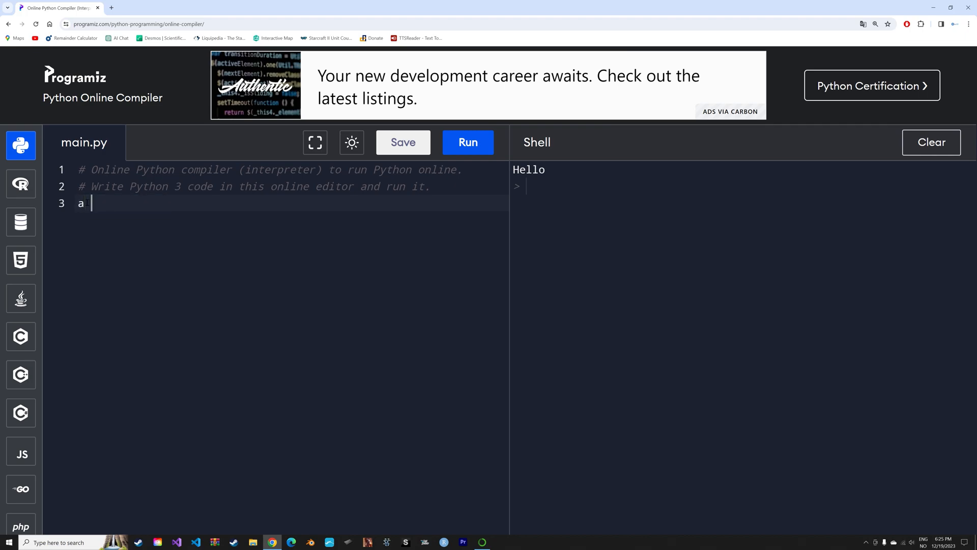
text(= 4)
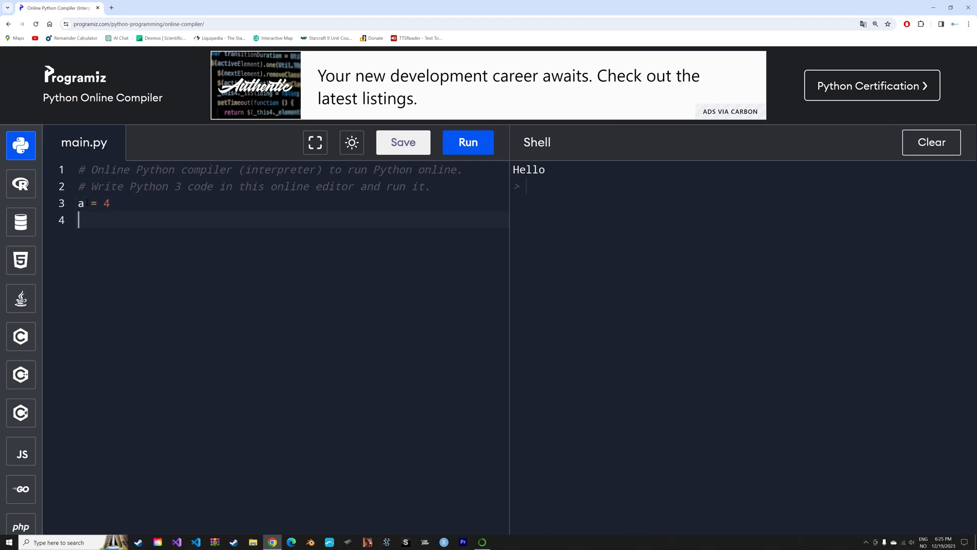
text(print())
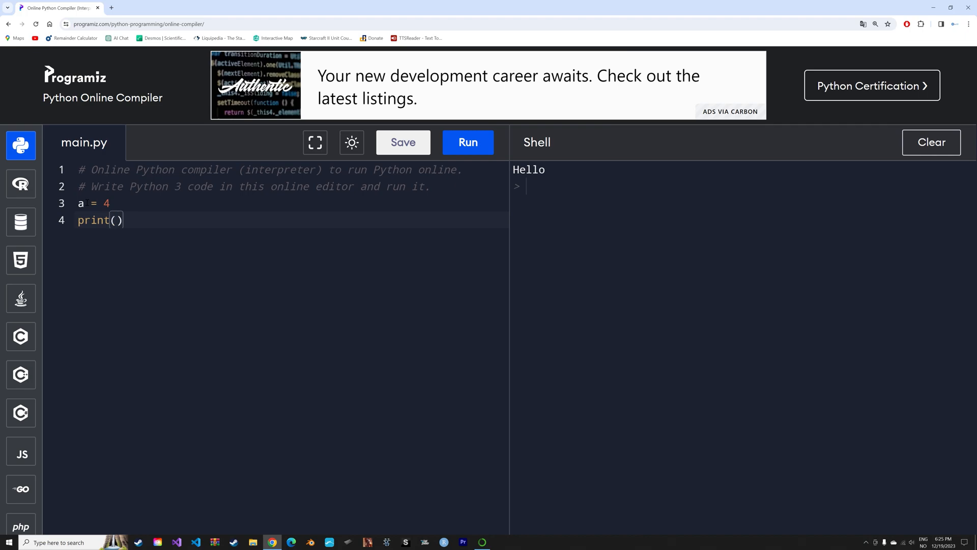
text(a)
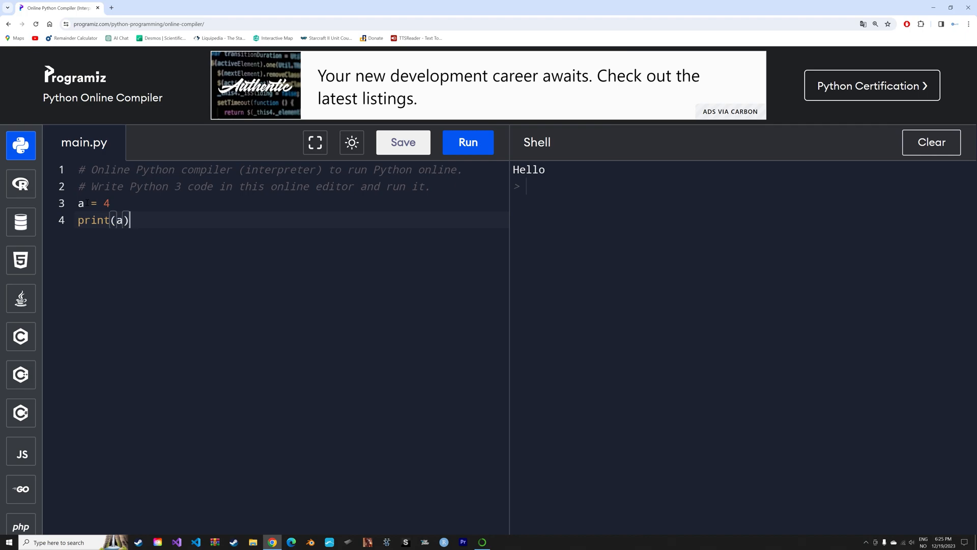
click(467, 142)
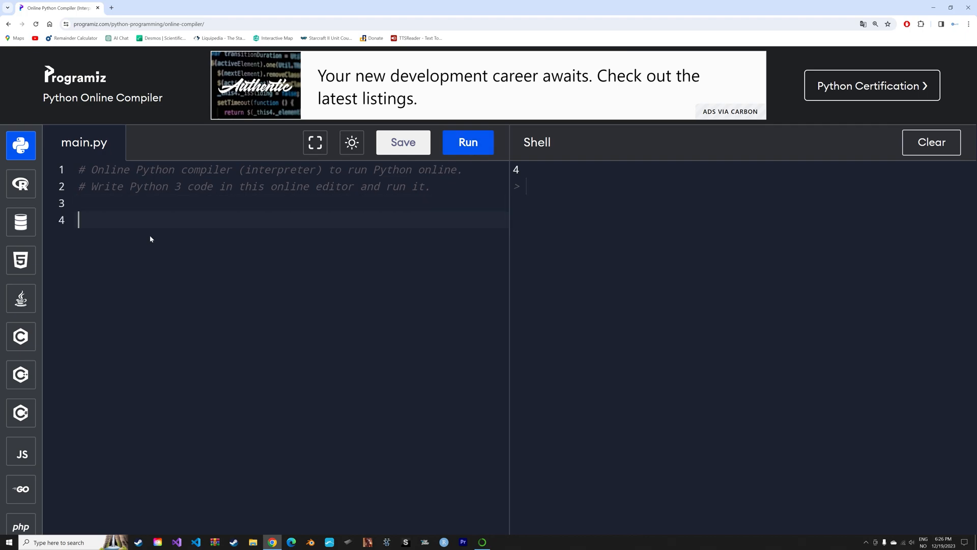
- Run a for loop over range(10) printing "Hello World" ten times
text(for i in ran)
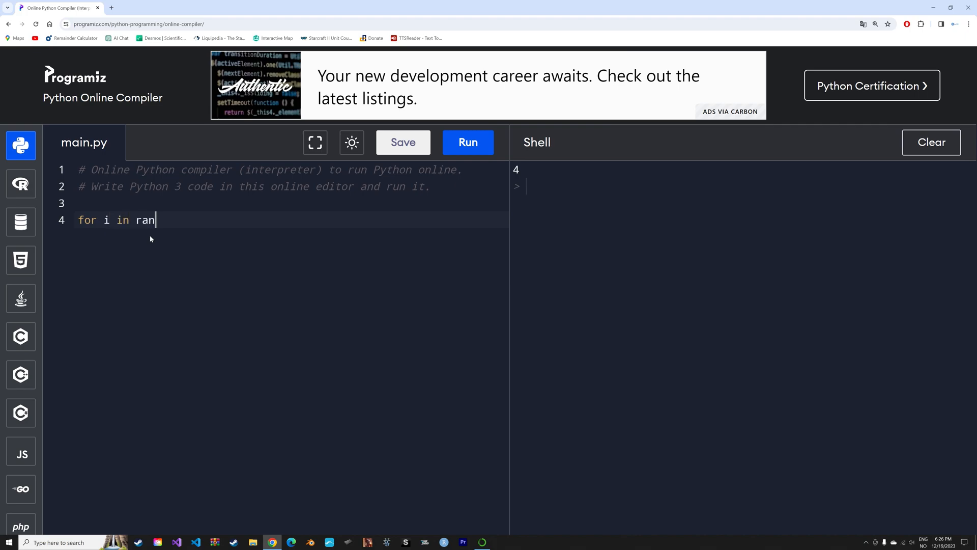
text(ge())
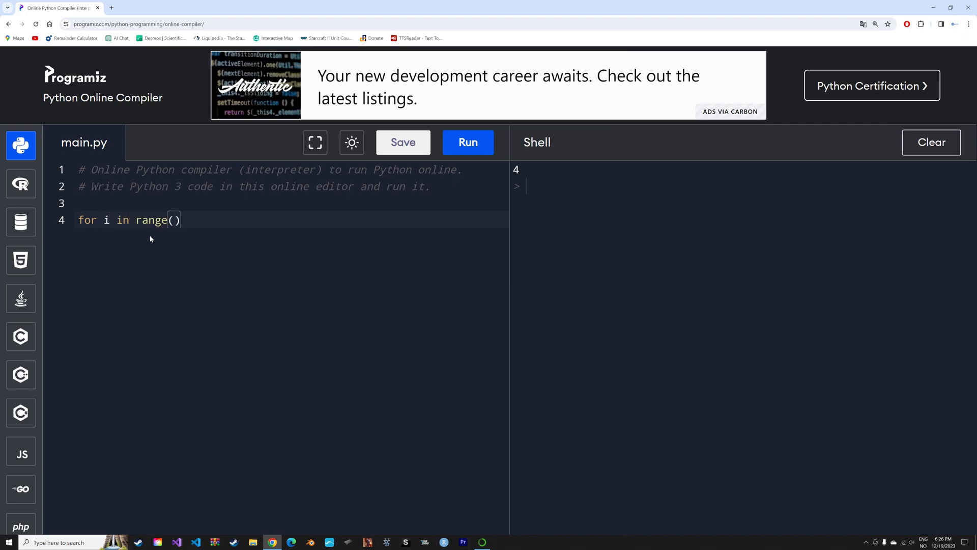
text(10)
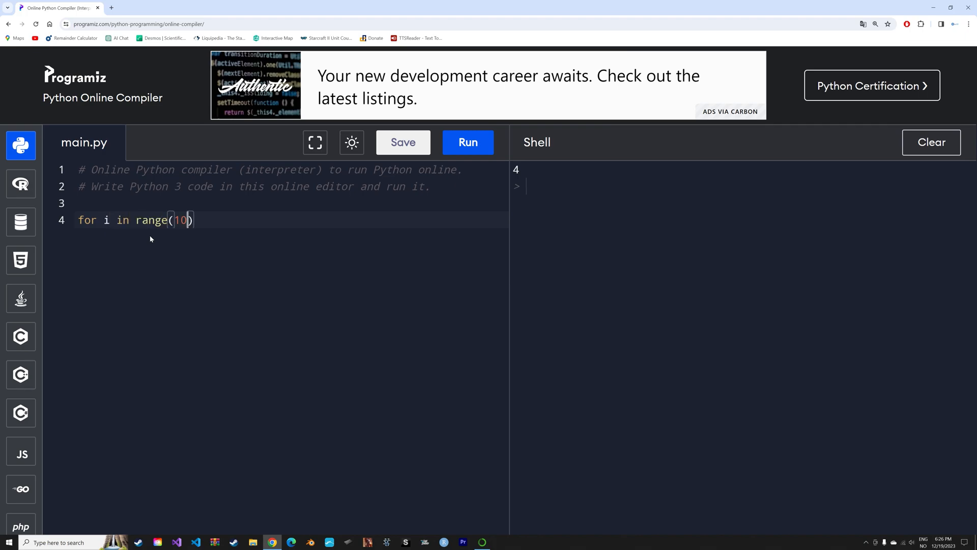
text(:)
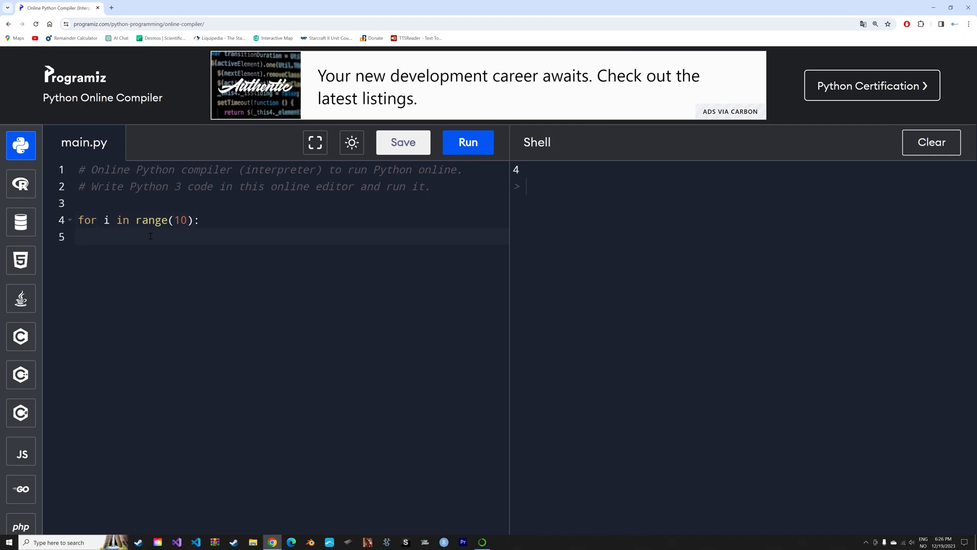
text(print())
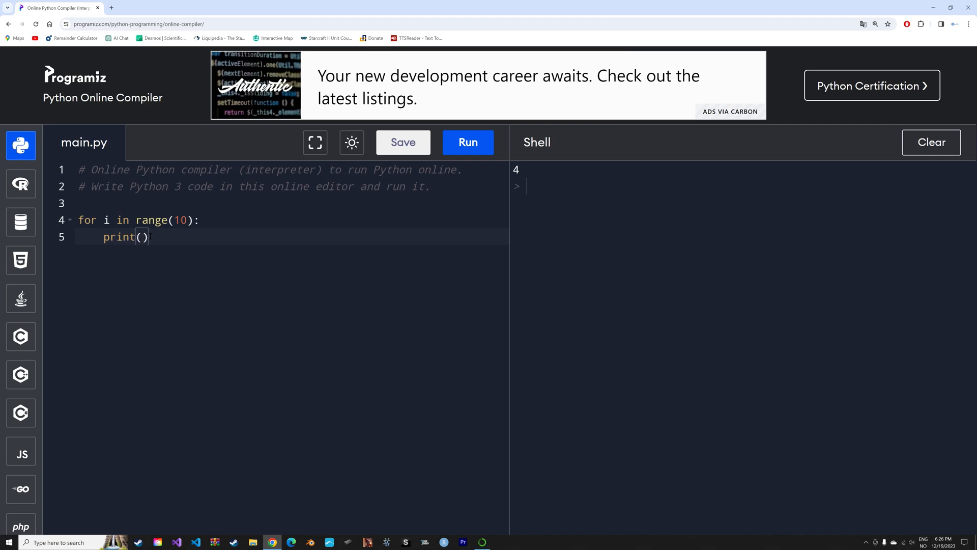
text("Hello ")
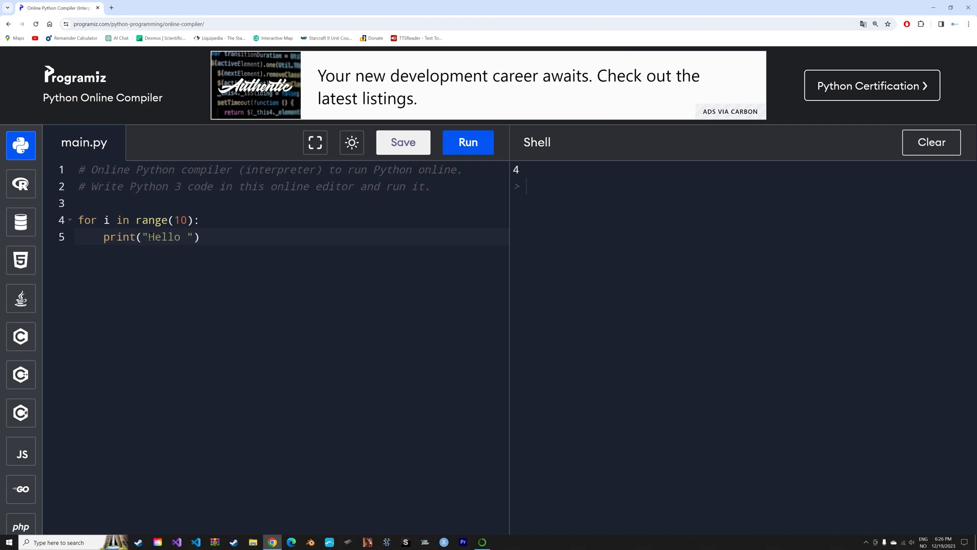
text(World)
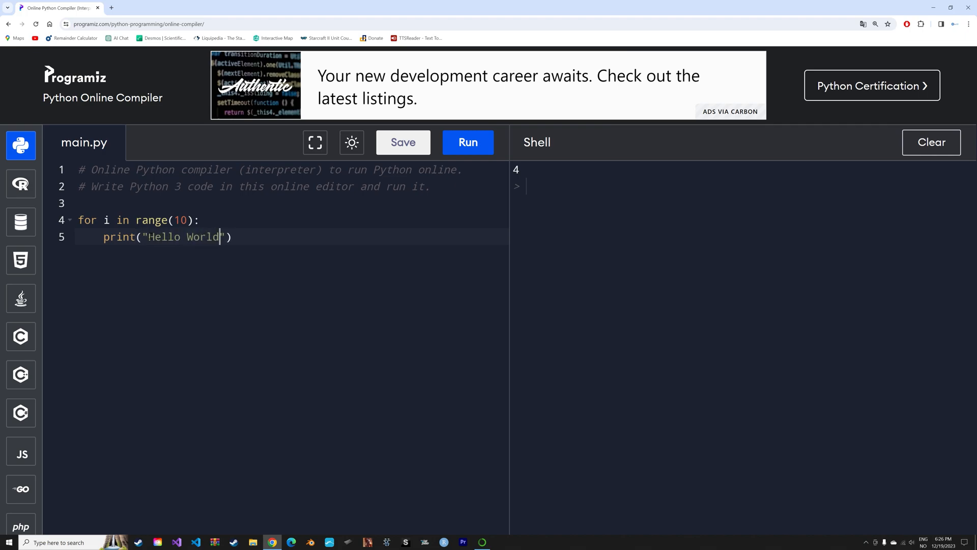
click(467, 143)
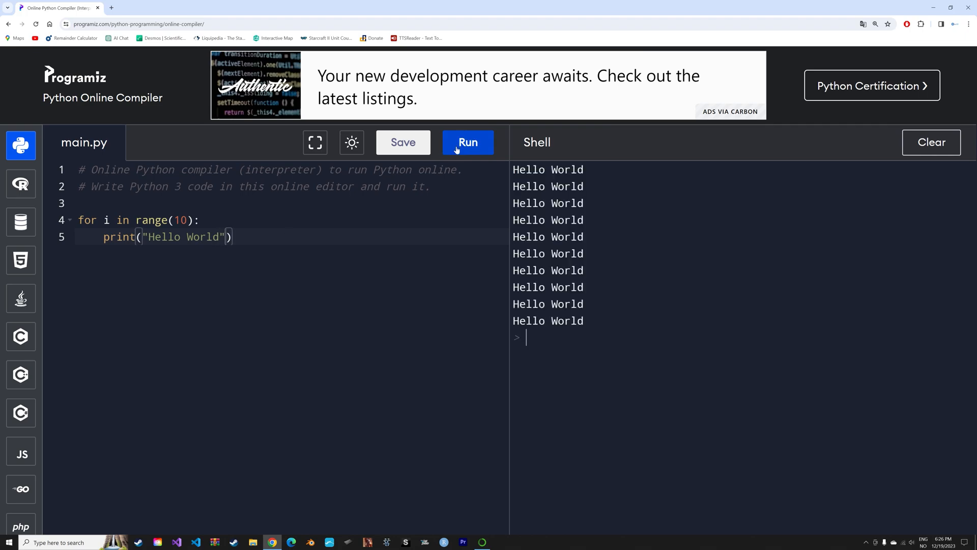
- Replace "Hello World" with i and rerun so the loop prints 0 to 9
double_click(184, 236)
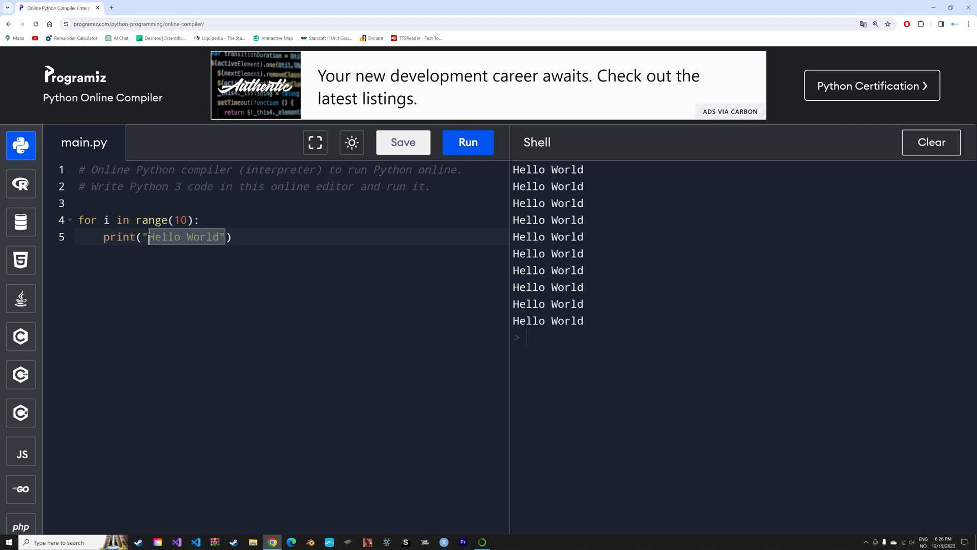
text(int(i)
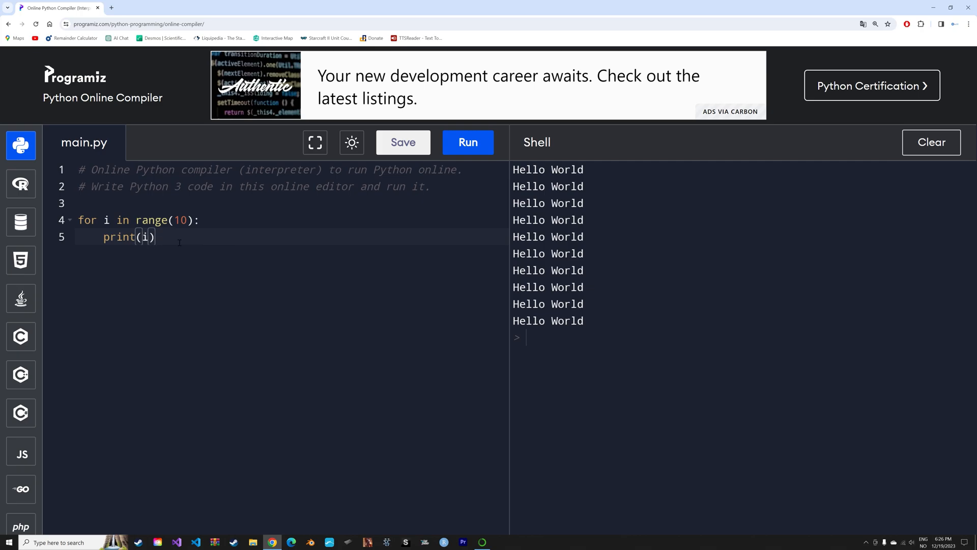
click(468, 143)
text(count)
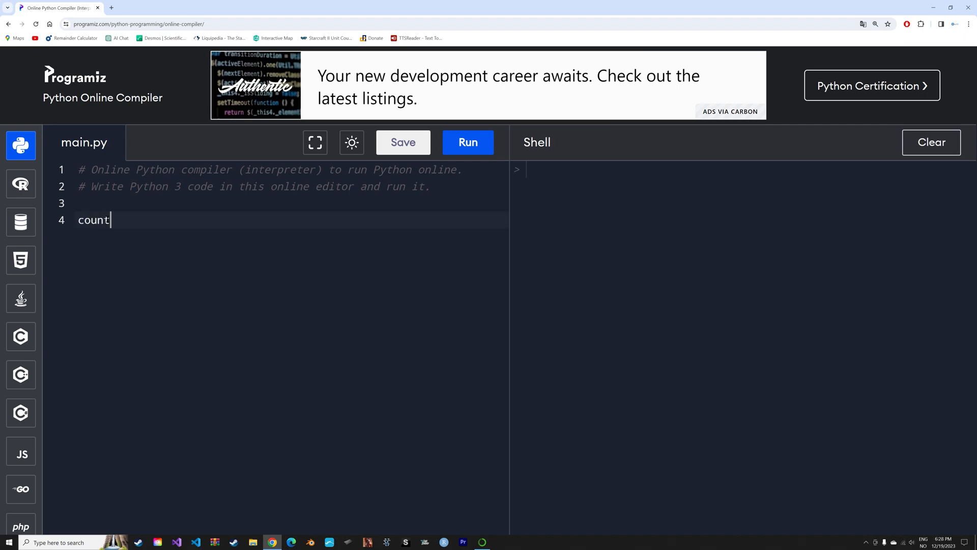
- Run a while loop with counter = 0 printing counter and adding 1 while counter<20
text(er = 0)
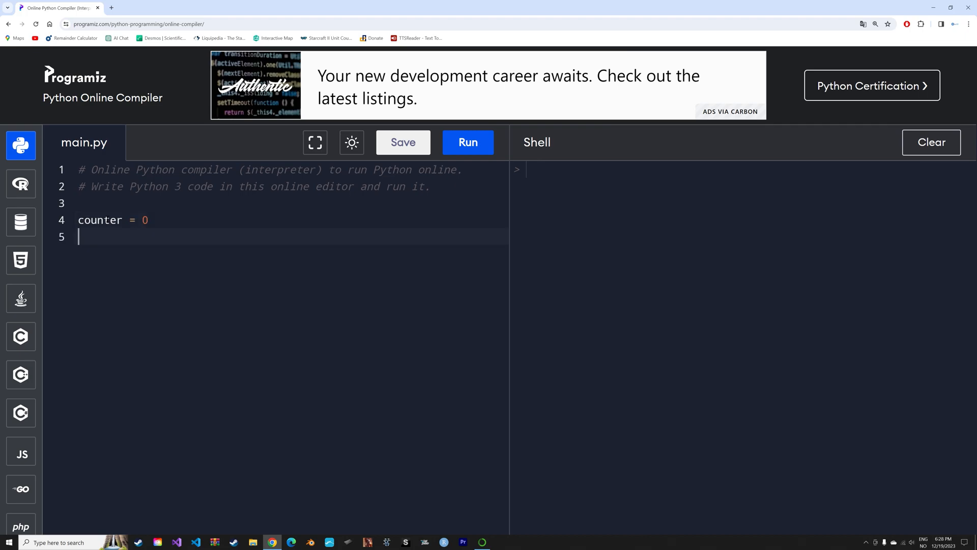
text(while)
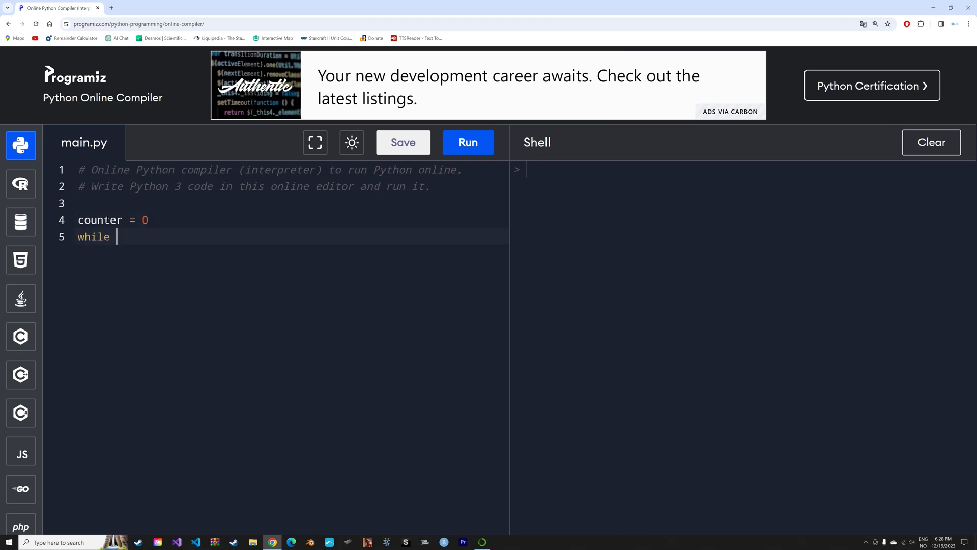
text(counter)
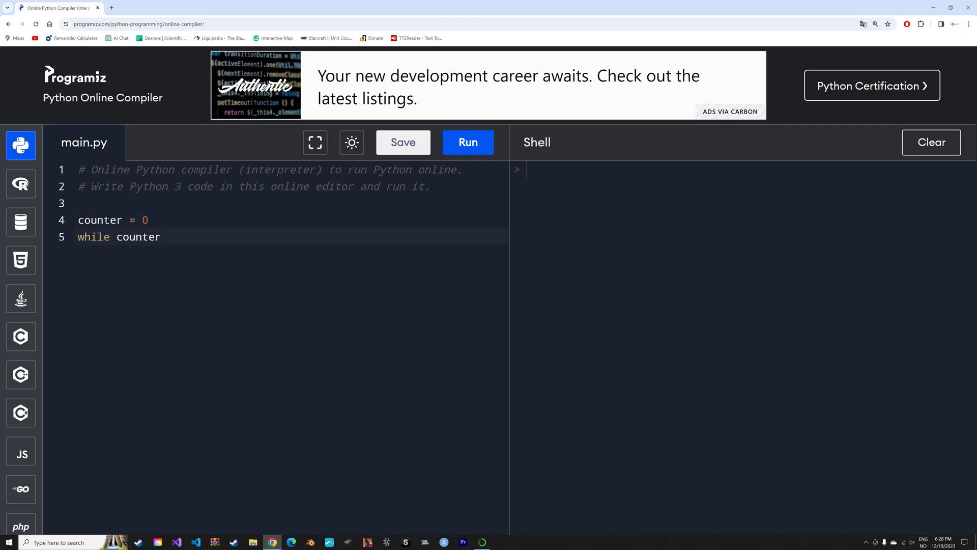
text(<20:)
text(pri)
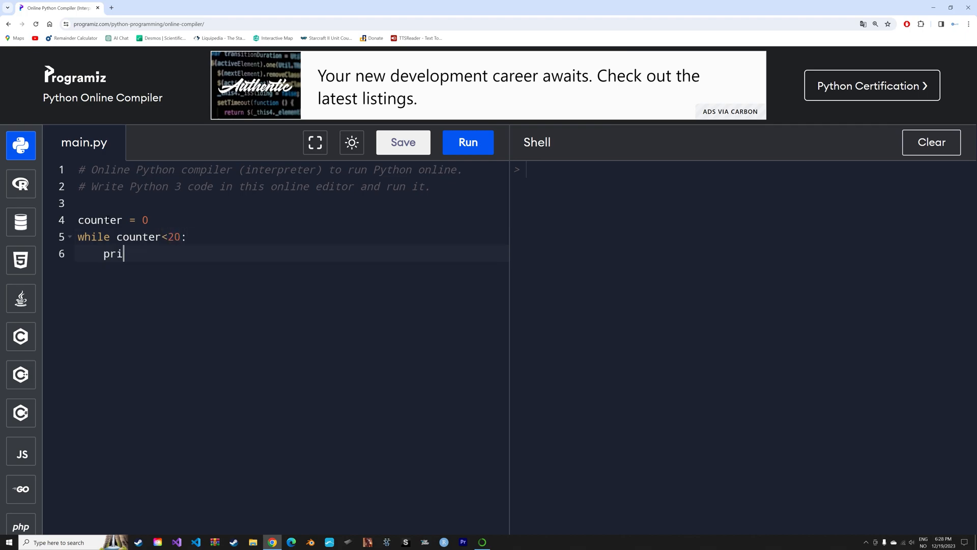
text(nt(counter))
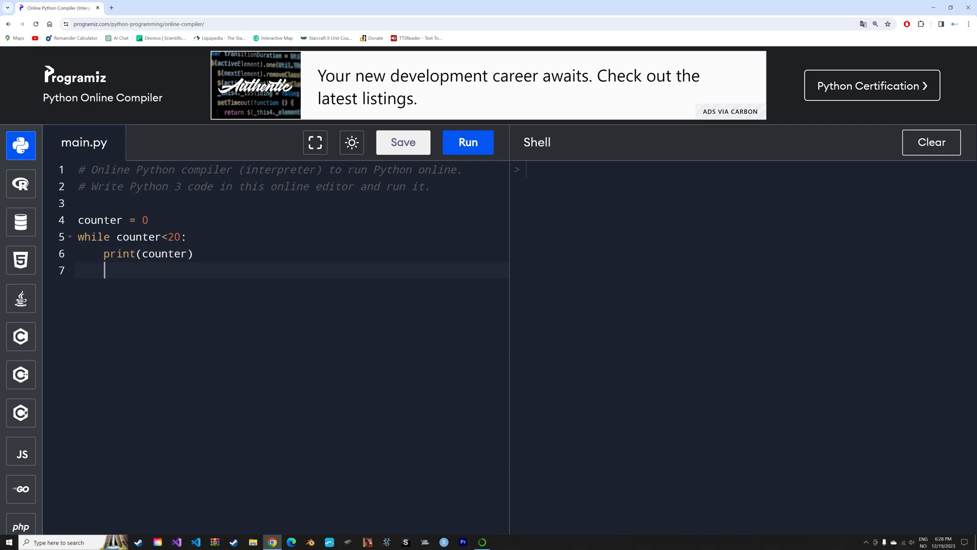
text(counter +=)
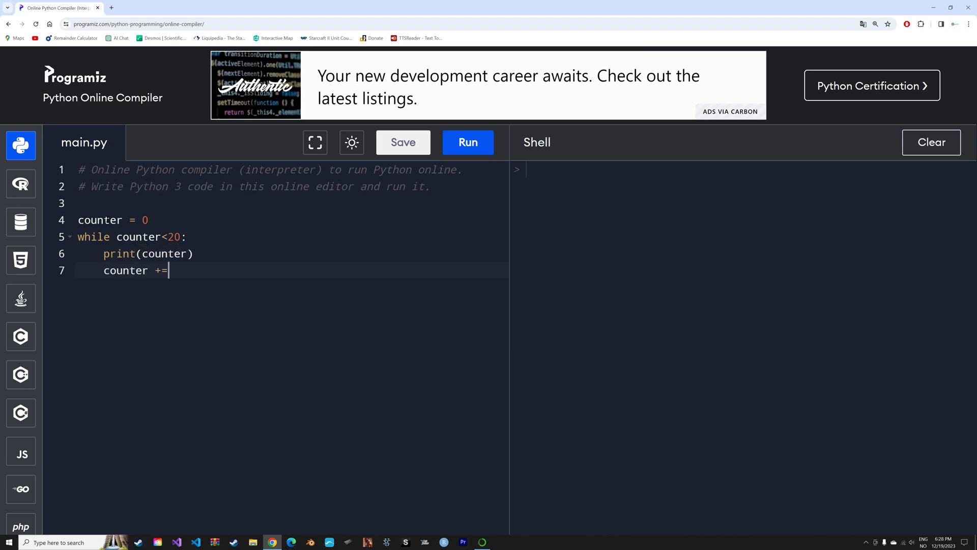
text(1)
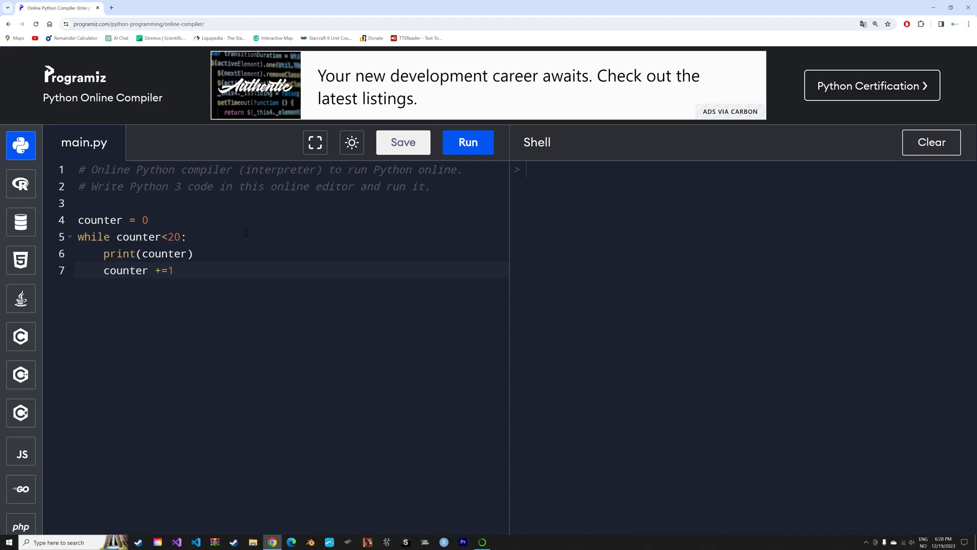
click(467, 143)
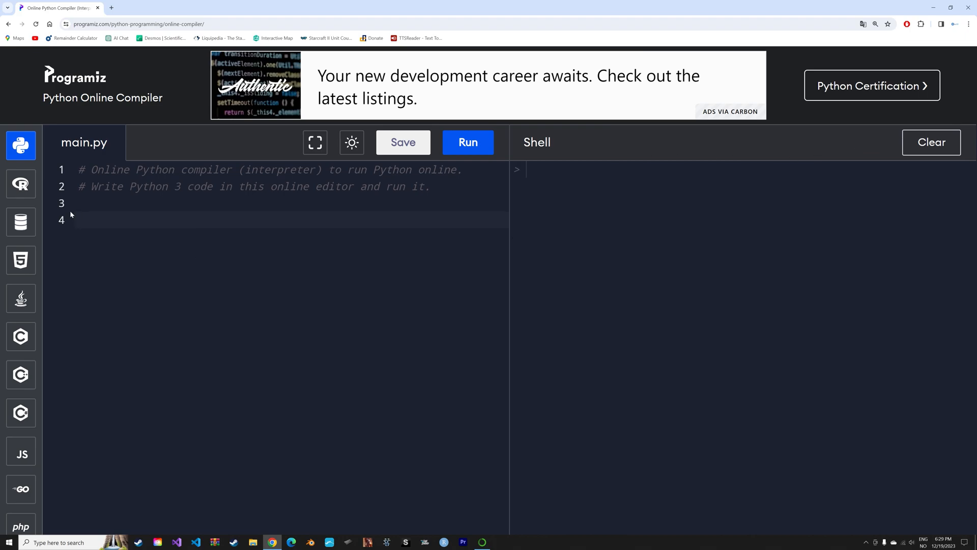
- Run an if x>4 check with x = 10 printing "x is larger than 4", then change x to 1
click(79, 220)
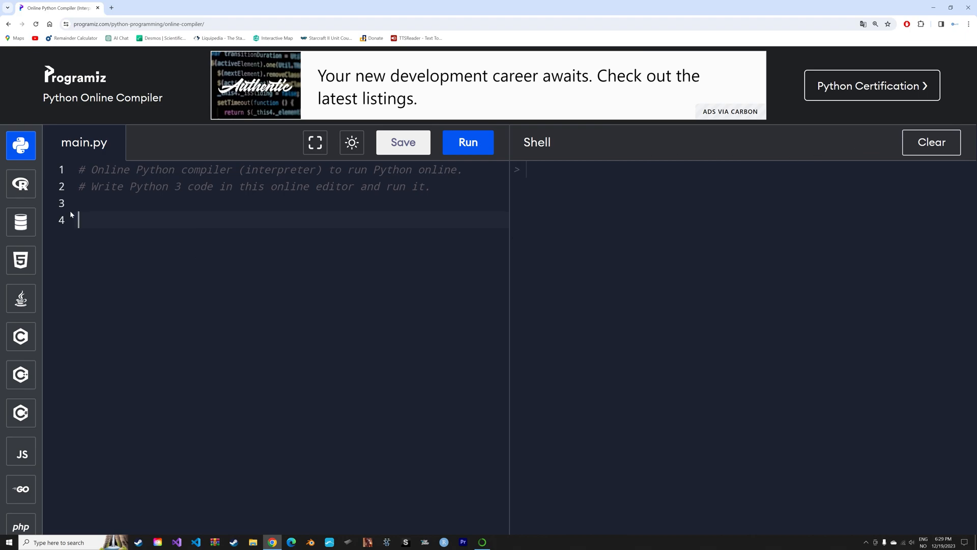
text(x =)
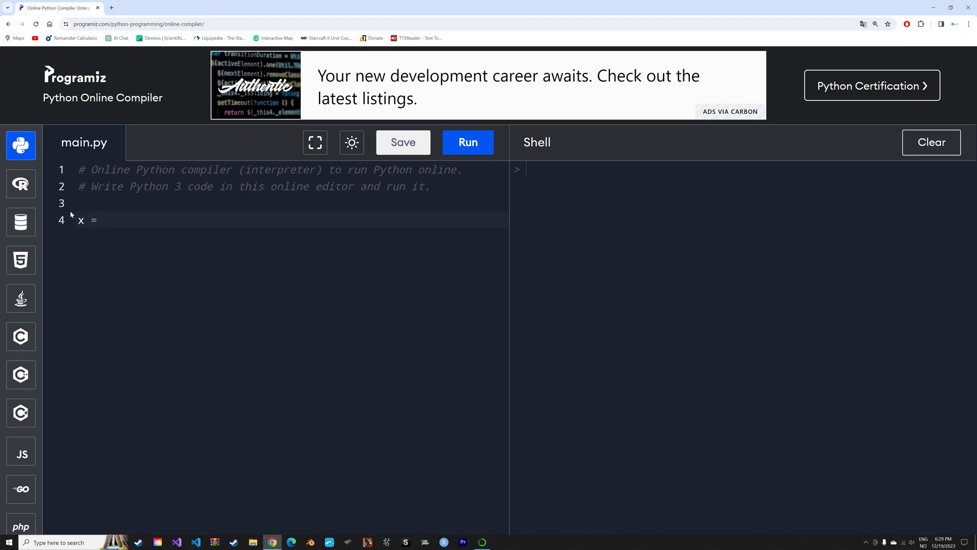
text(10)
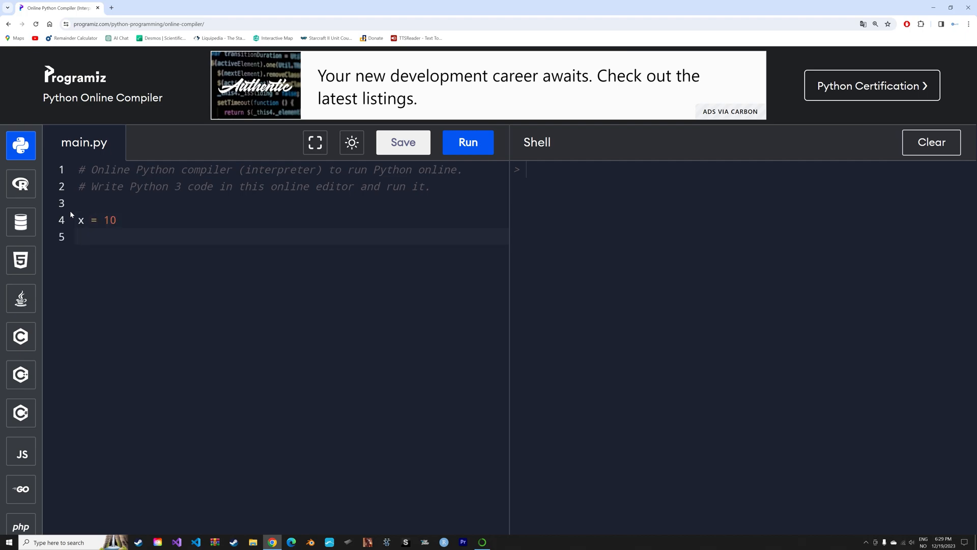
text(if x)
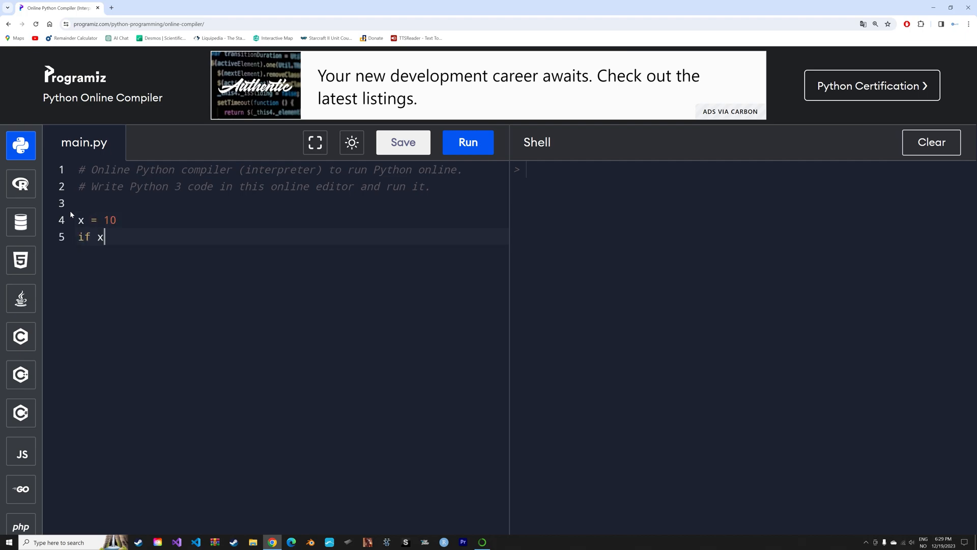
text(>4:)
text(pri)
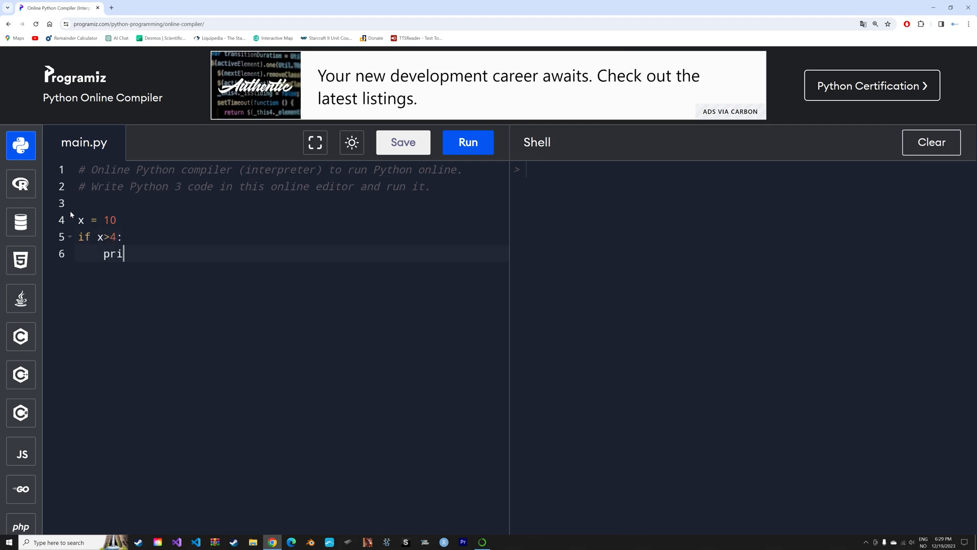
text(nt(""))
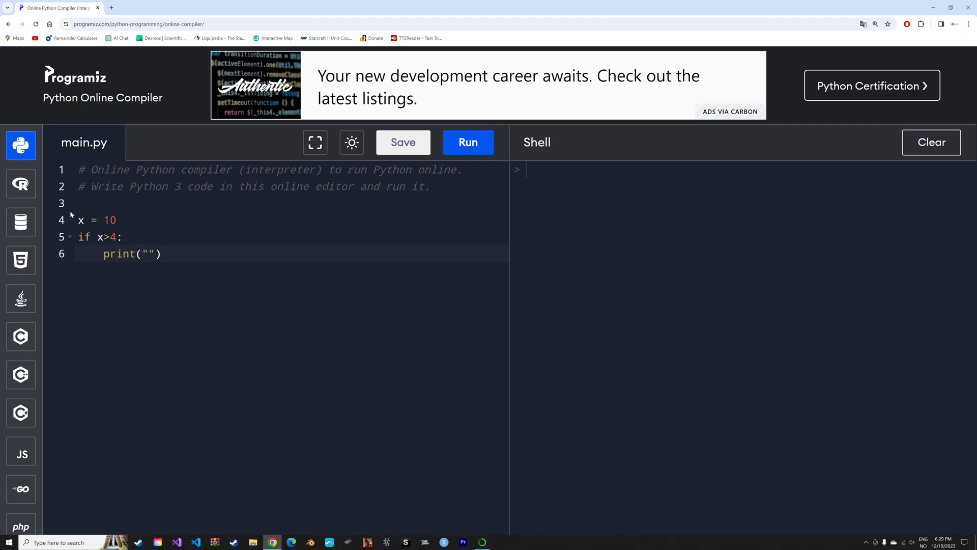
text(x is larger th)
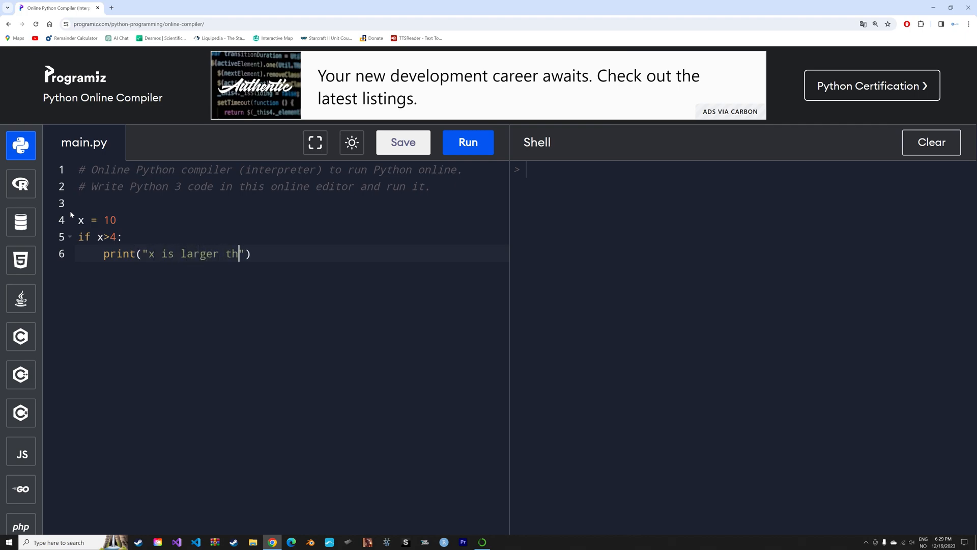
text(an 4)
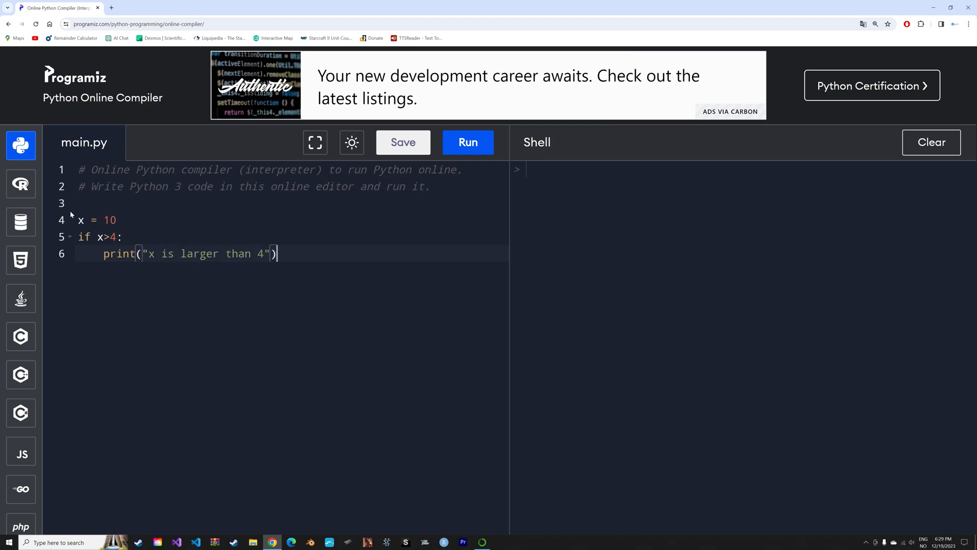
click(467, 142)
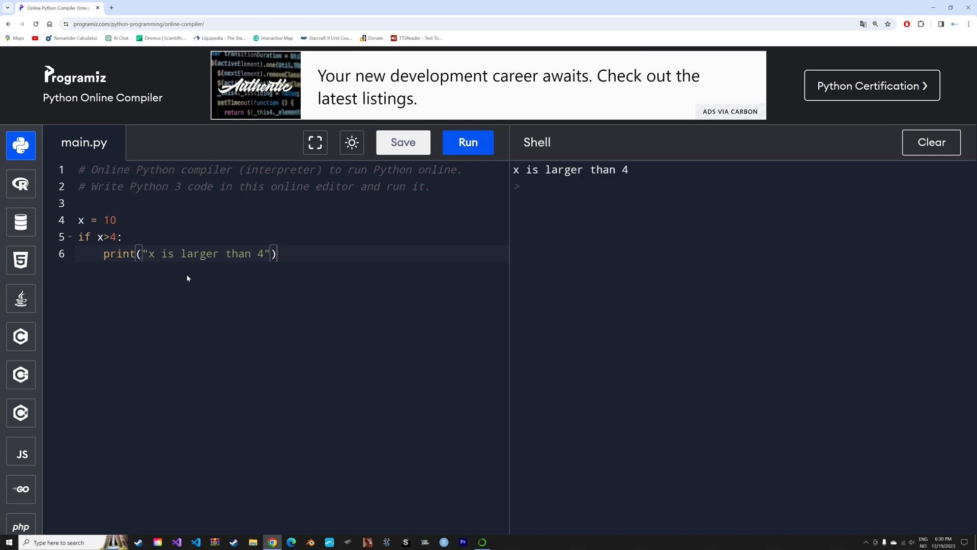
key(Backspace)
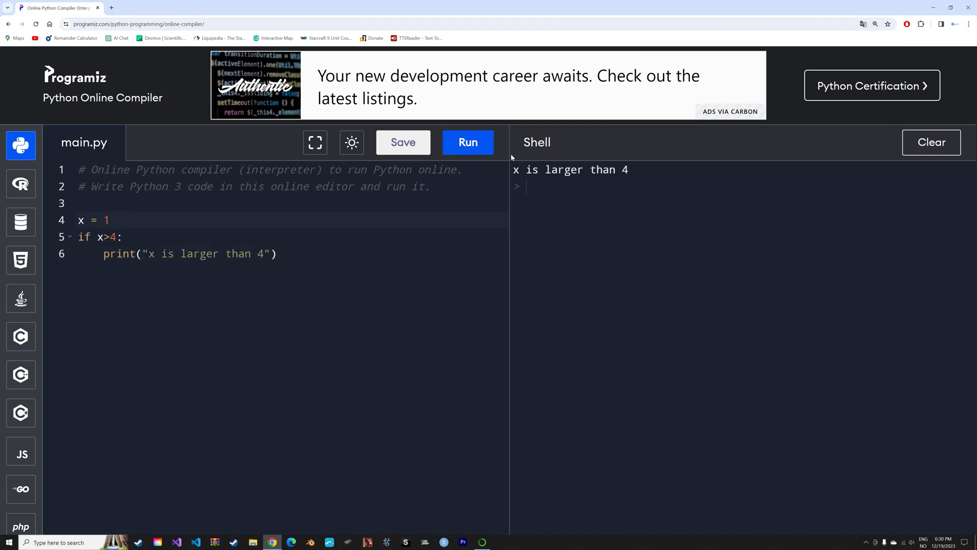
- Clear the shell and add an elif x<4 branch printing "x is less than 4"
click(930, 143)
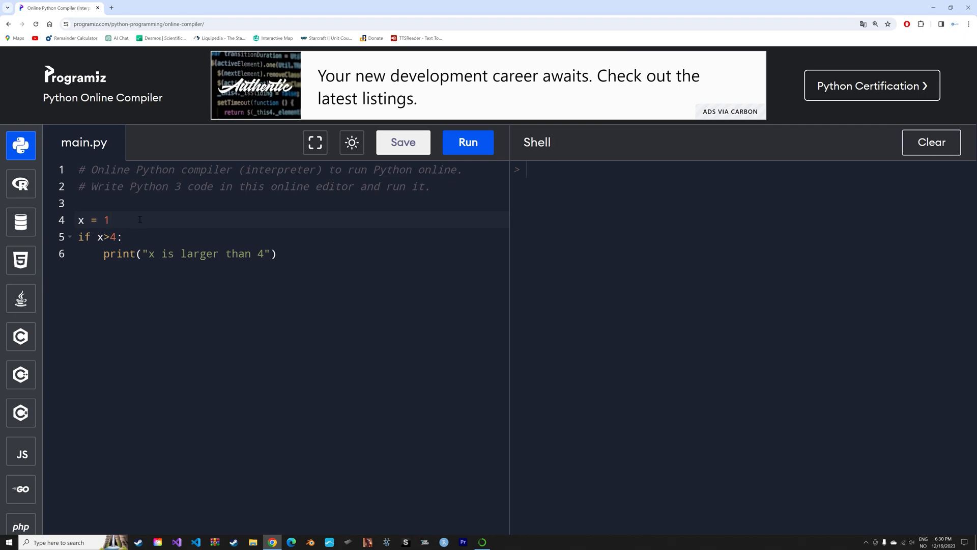
click(276, 254)
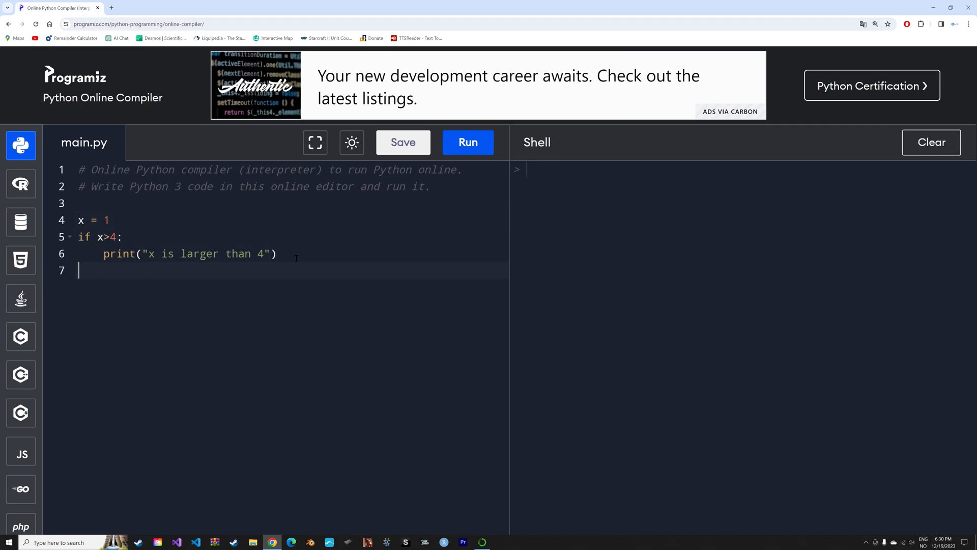
text(elif)
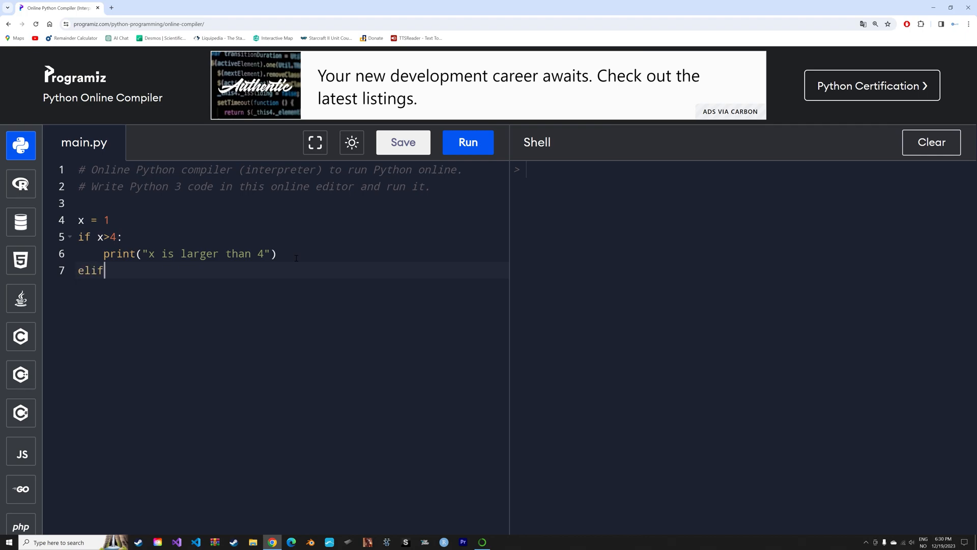
text(x)
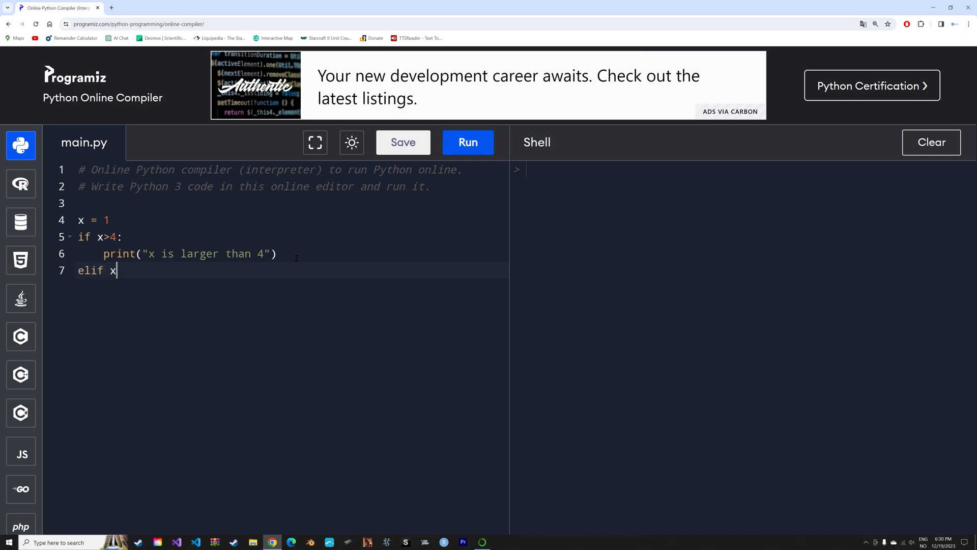
text(<4)
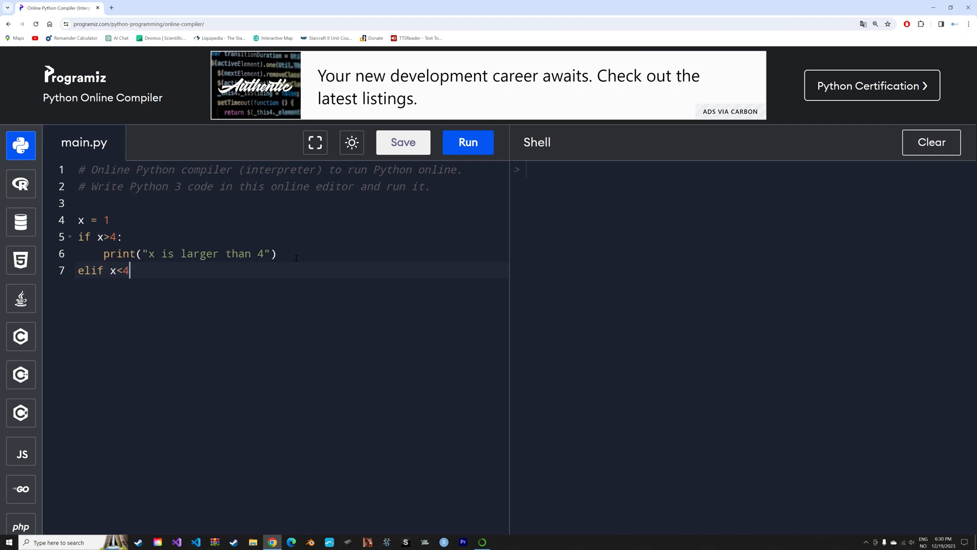
text(:)
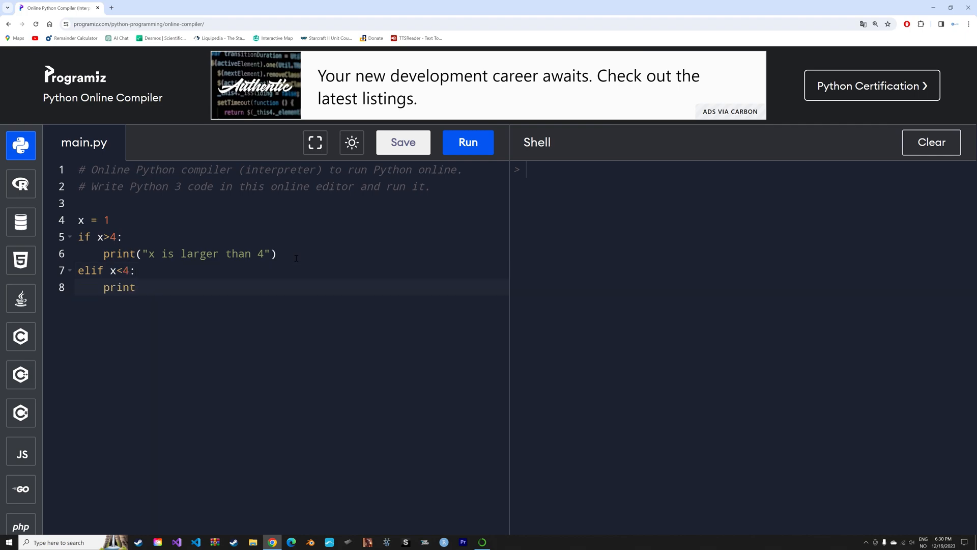
text(())
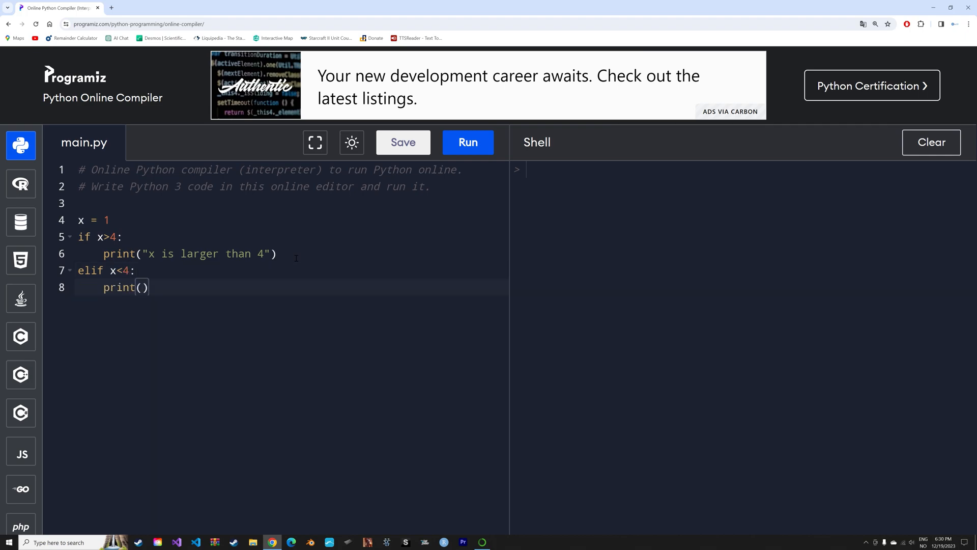
text("x is)
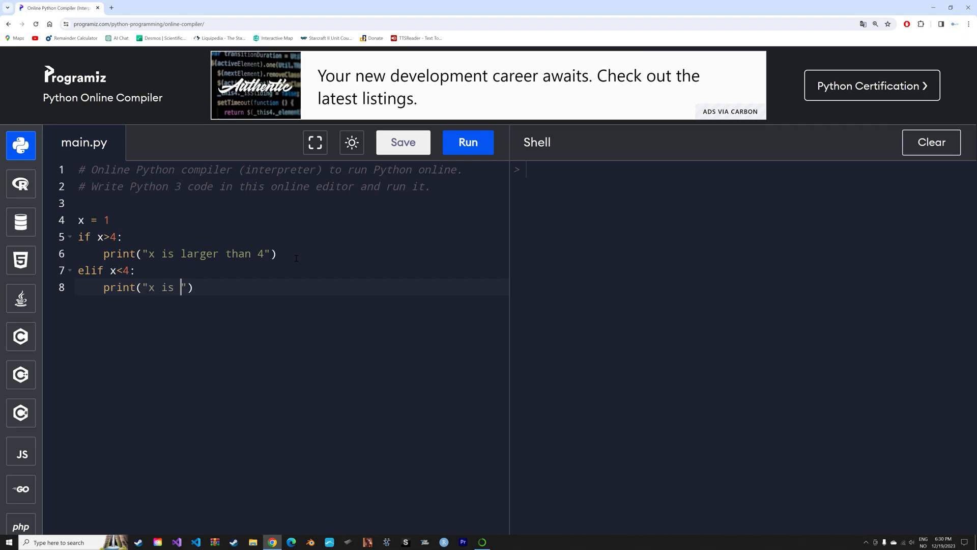
text(less than 4)
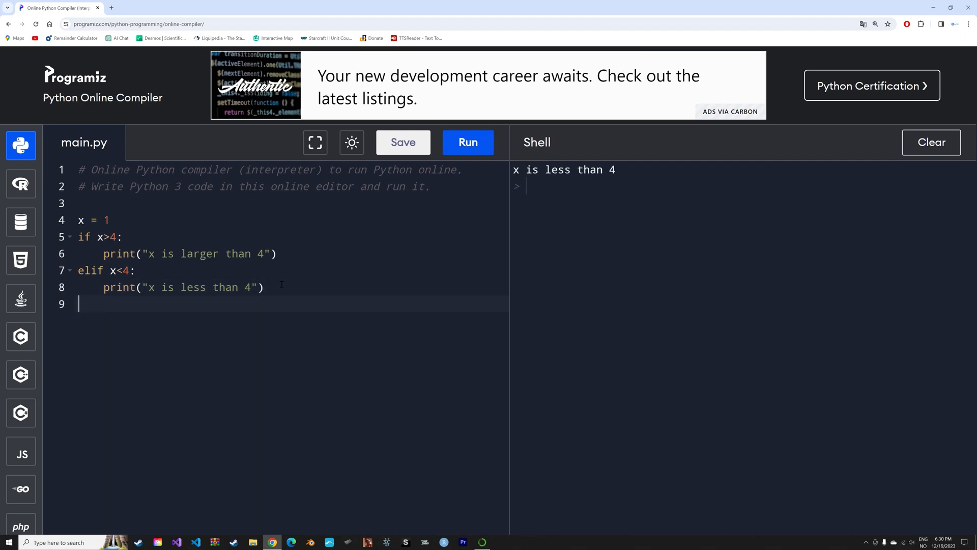
- Add an else branch printing "x is equal to 4", set x to 4 and run it
text(else)
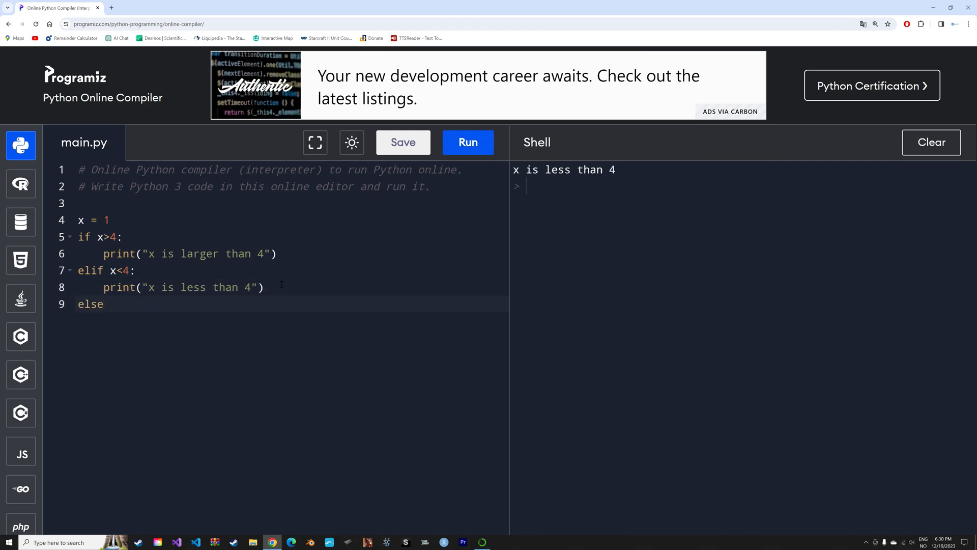
text(:)
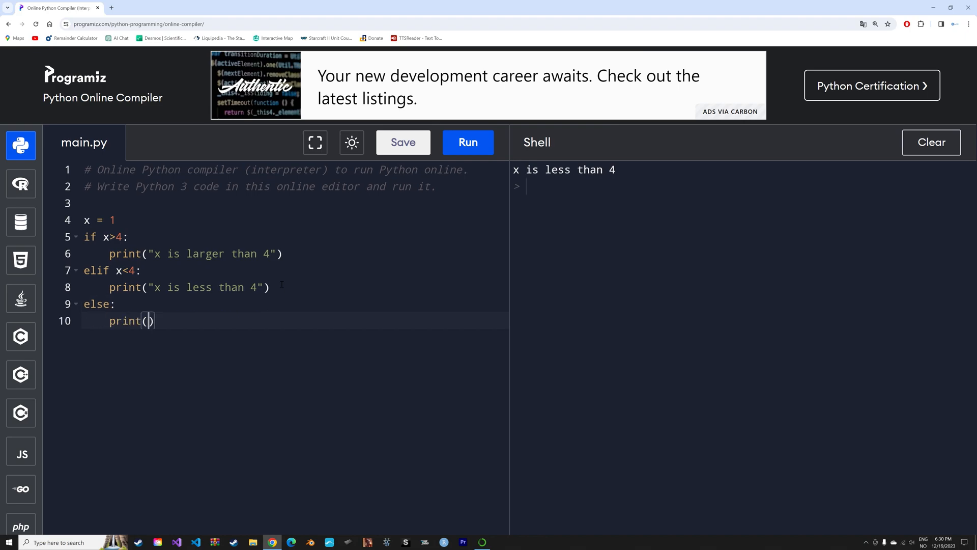
text("x is")
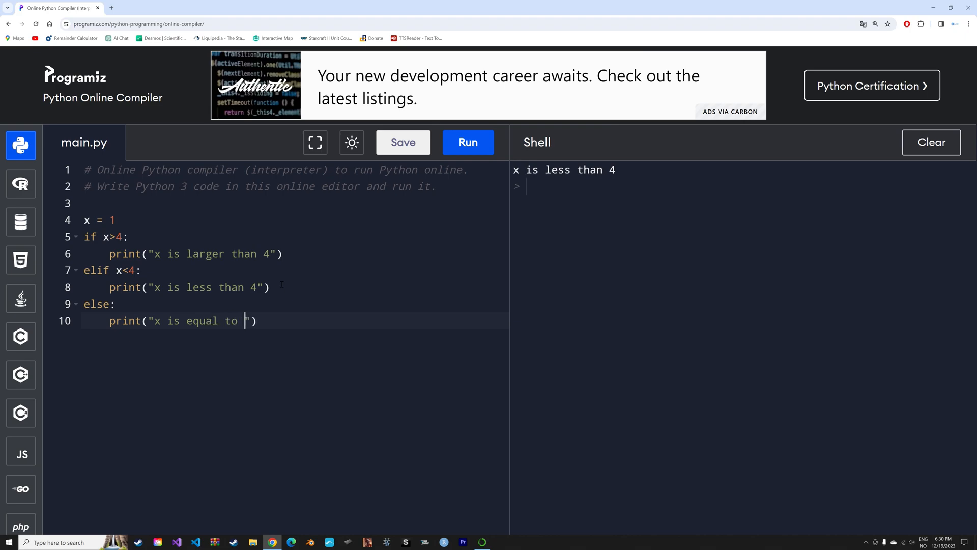
text(4)
click(294, 220)
text(4)
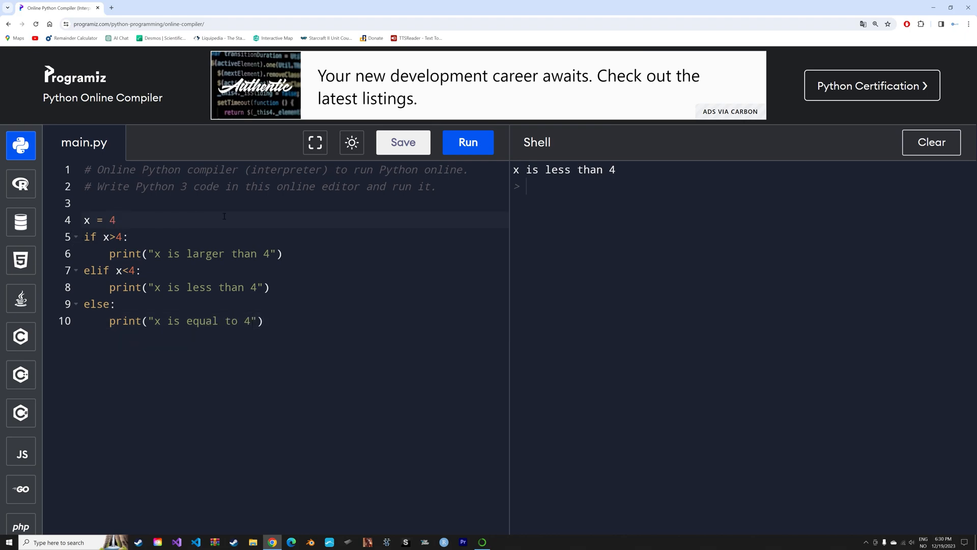
click(467, 143)
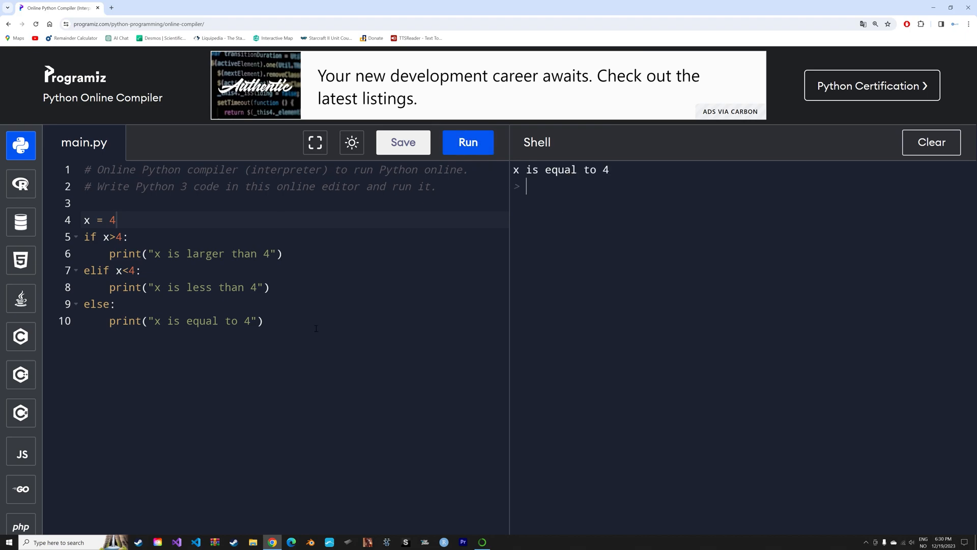
click(264, 321)
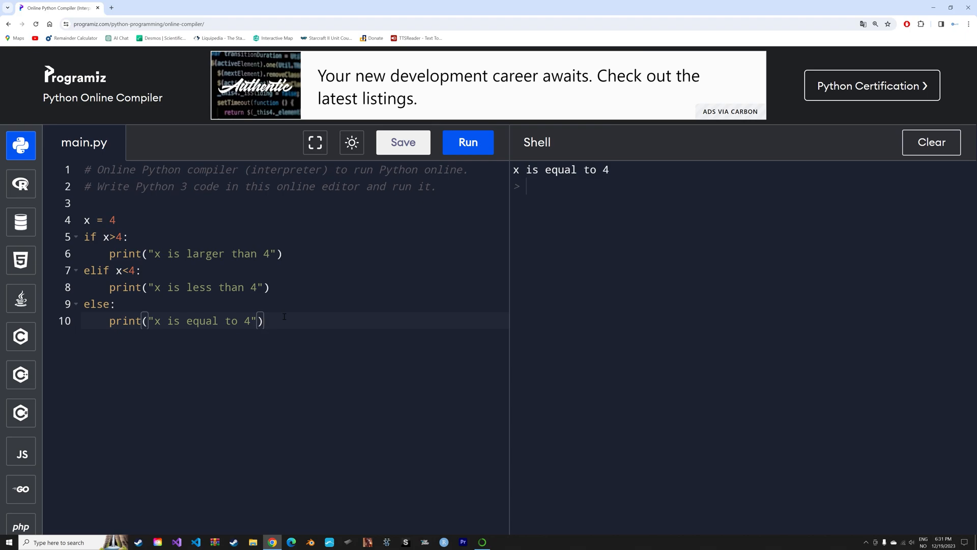
- Define greeting(name) printing "Nice to meet you, " + name + "."
text(def gre)
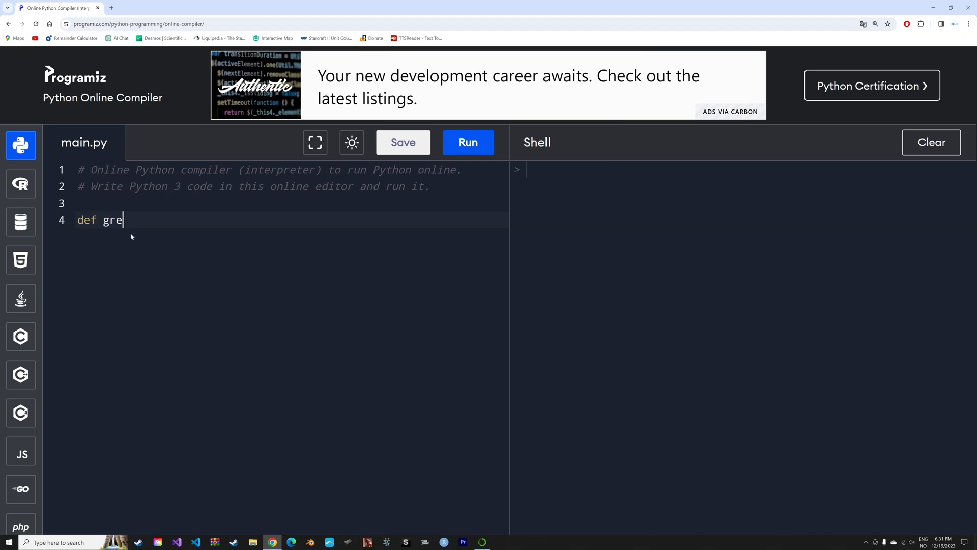
text(eting())
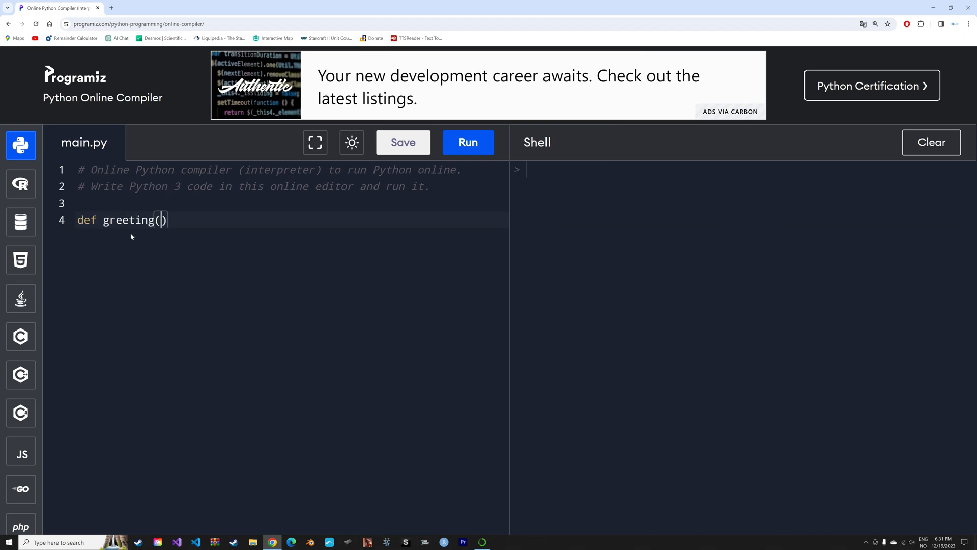
text(name)
text(print()
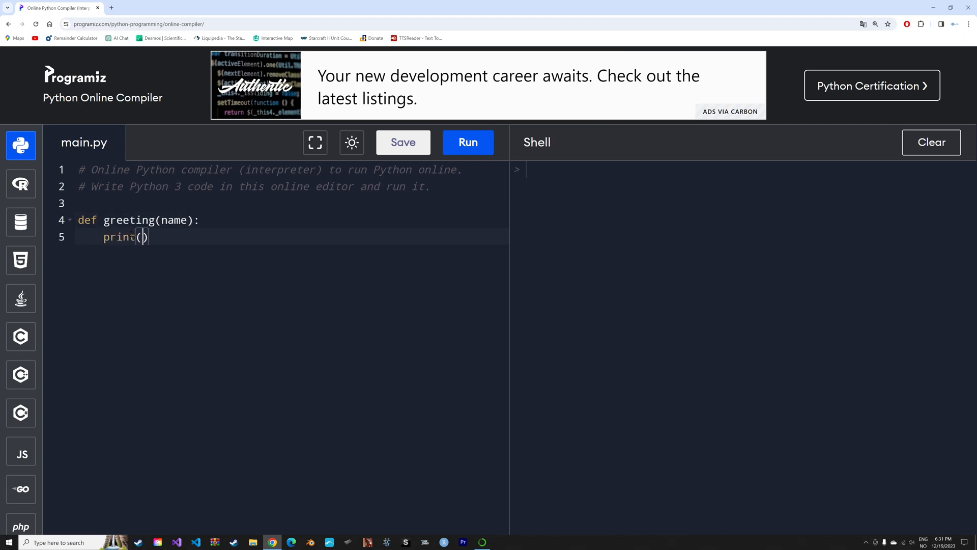
text("")
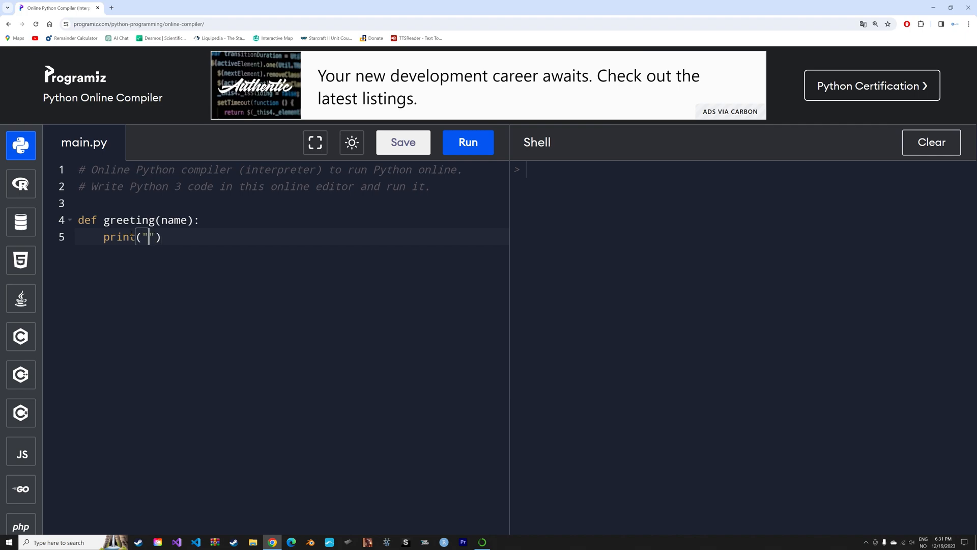
text(Nice to me)
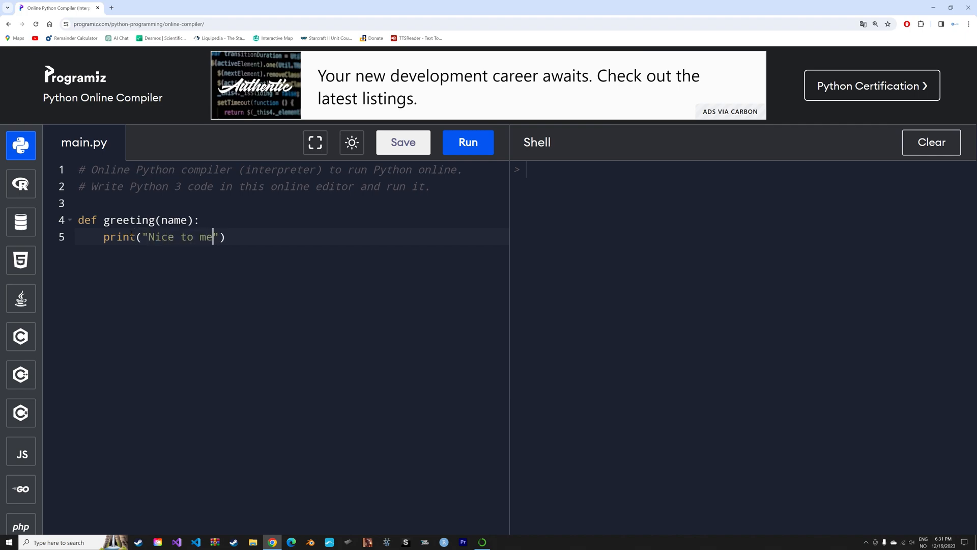
text(et you)
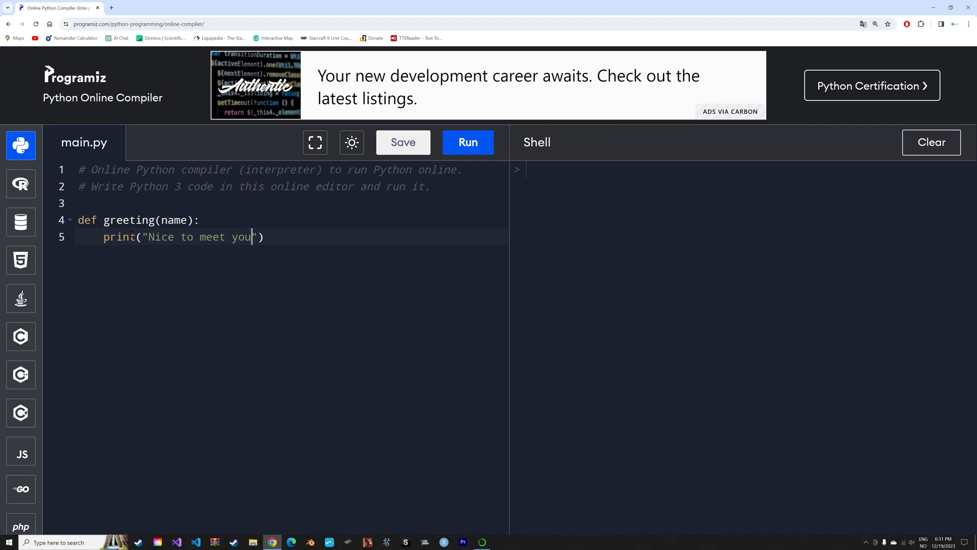
text(,)
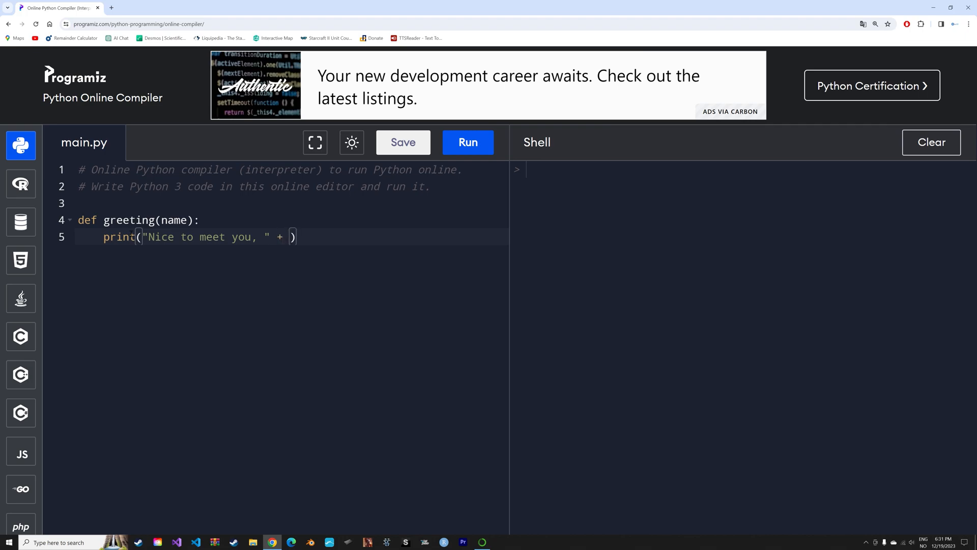
text(name)
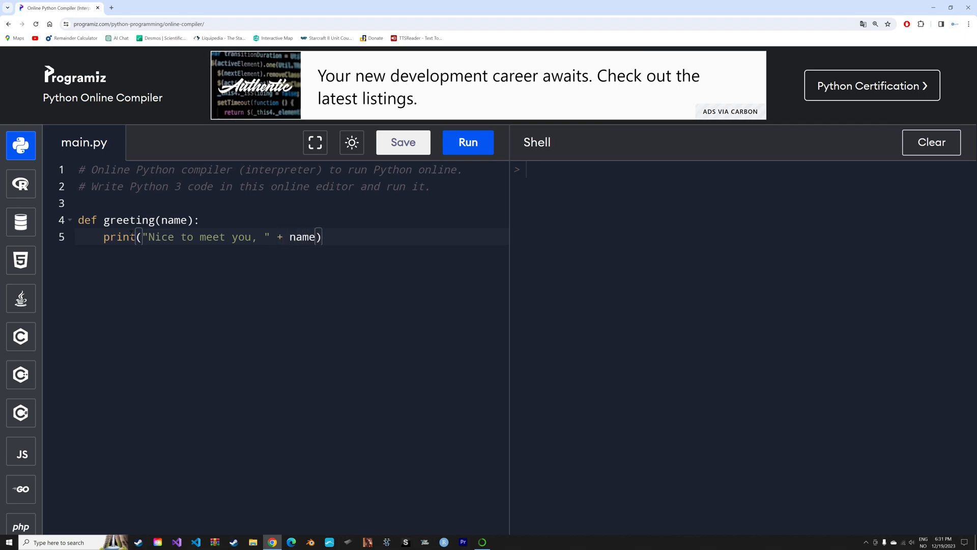
text(+")
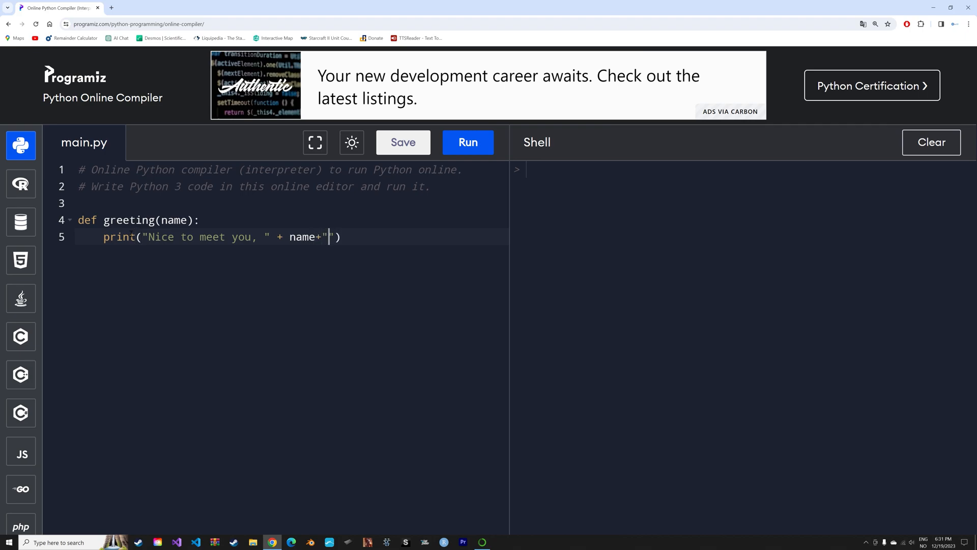
text(.)
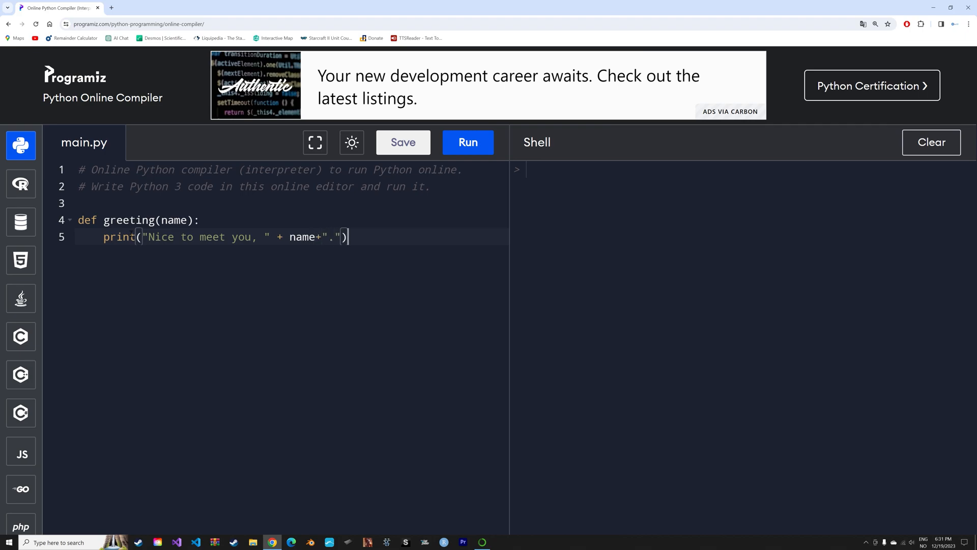
key(Enter)
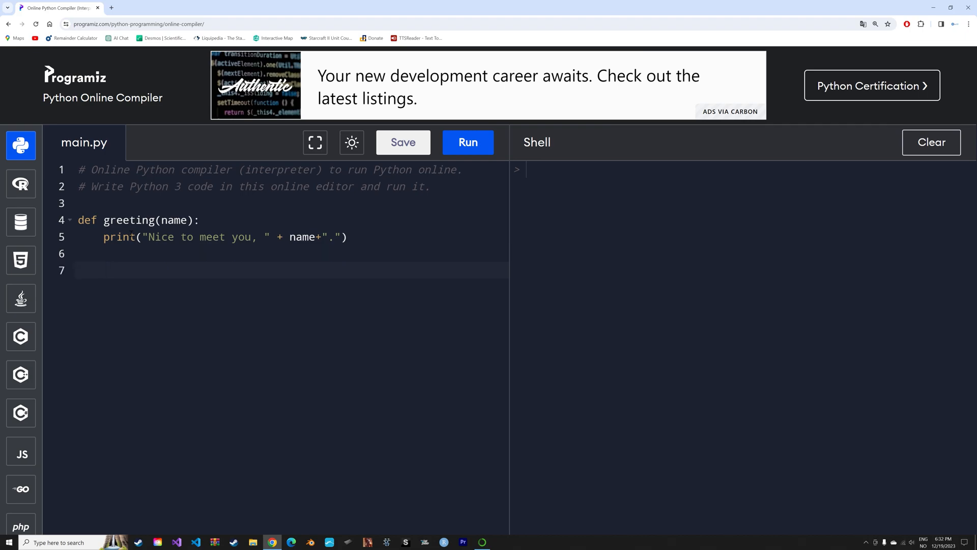
- Call greeting("Olav") and run it to print the first greeting
text(greeting)
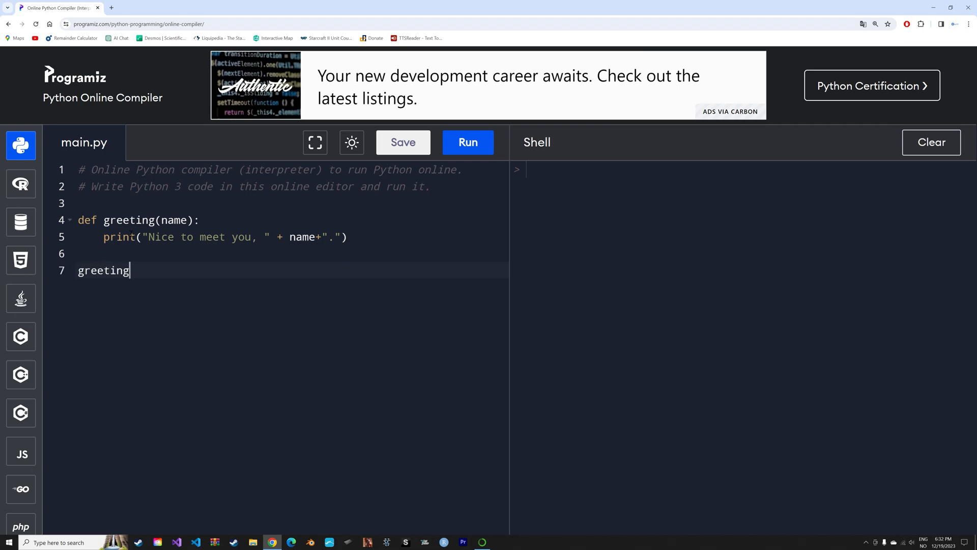
text((name))
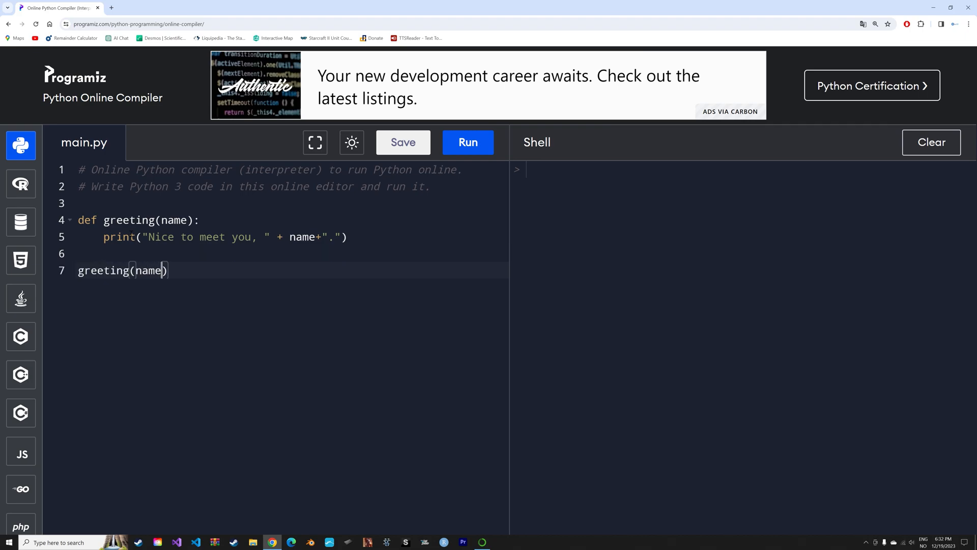
text("")
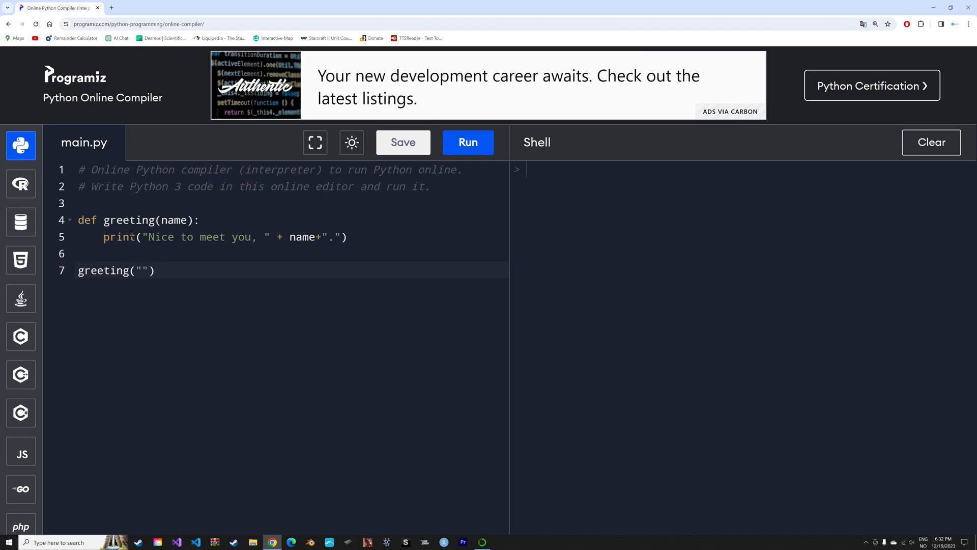
text(Olav)
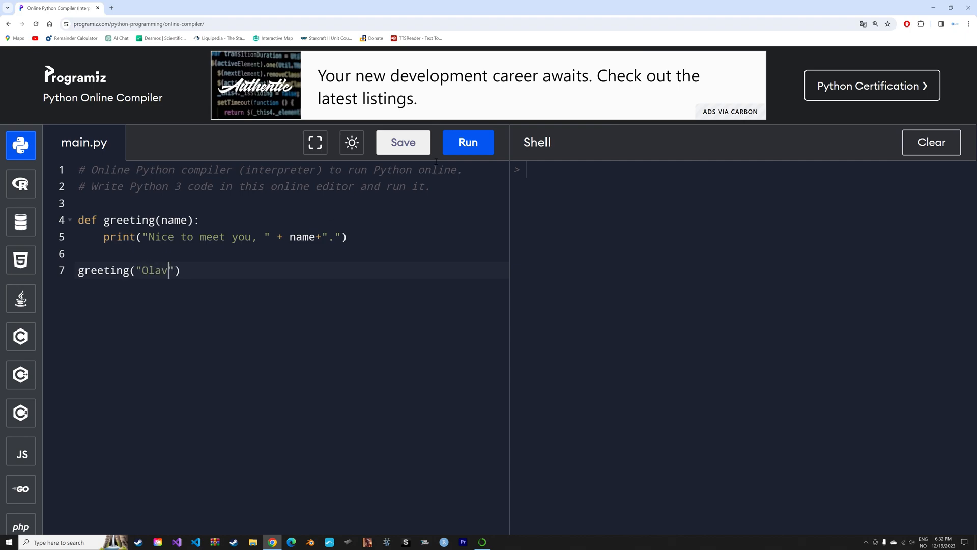
click(467, 143)
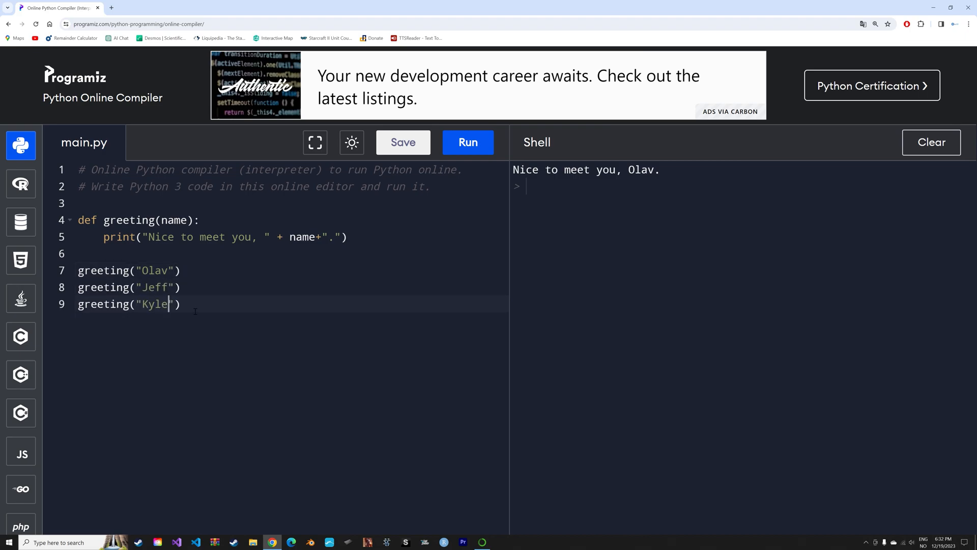
- Run the script with all three greeting calls, then clear the output
click(467, 142)
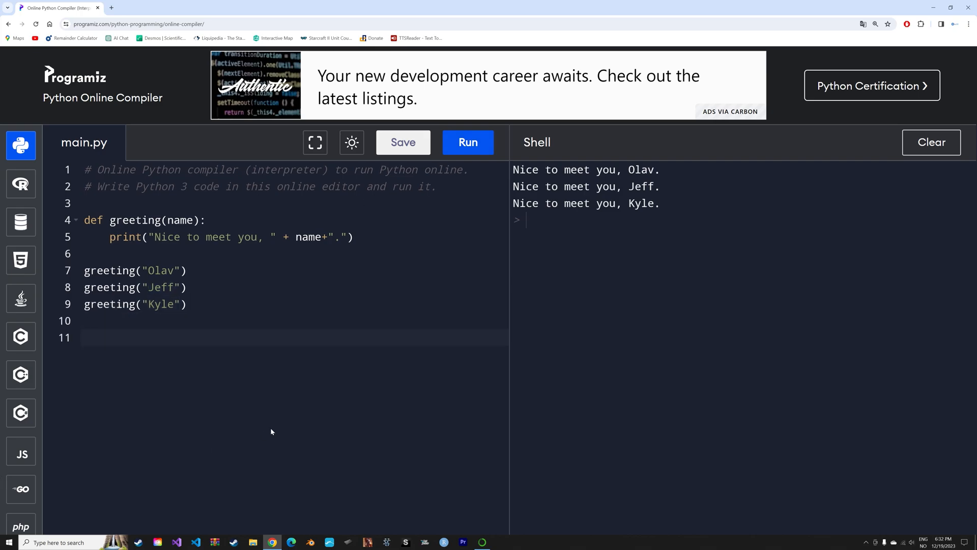
click(85, 337)
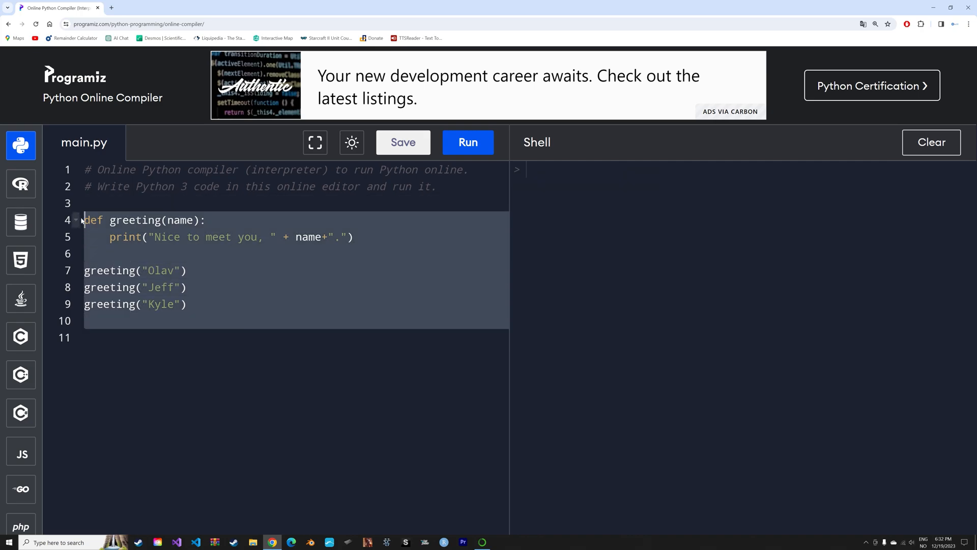
- Write user_input = float(input("Enter a number:")) as the first code line
text(user)
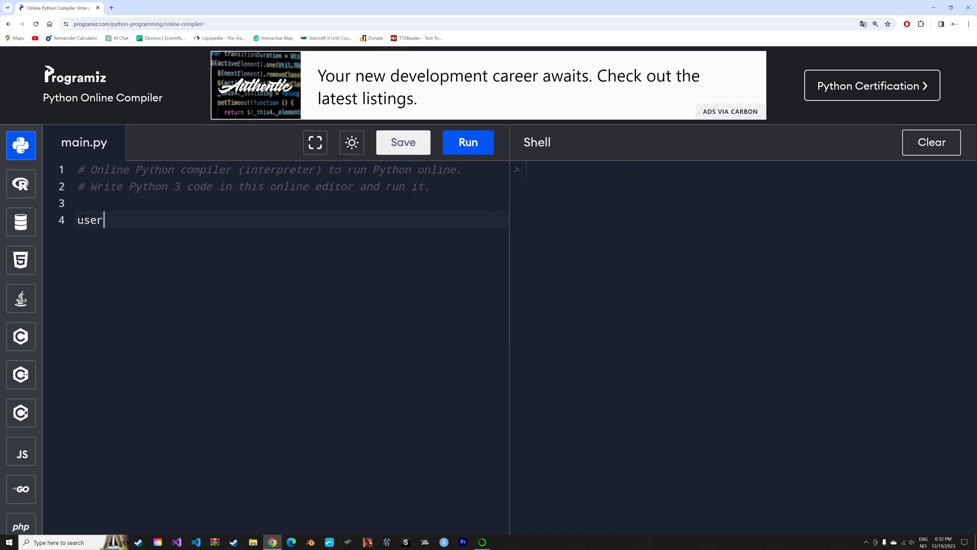
text(_input)
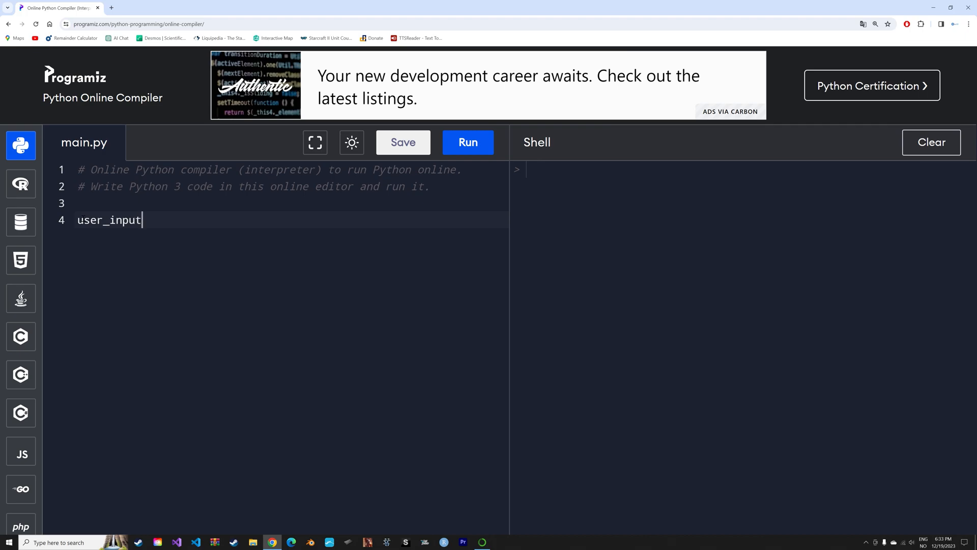
text(= flo)
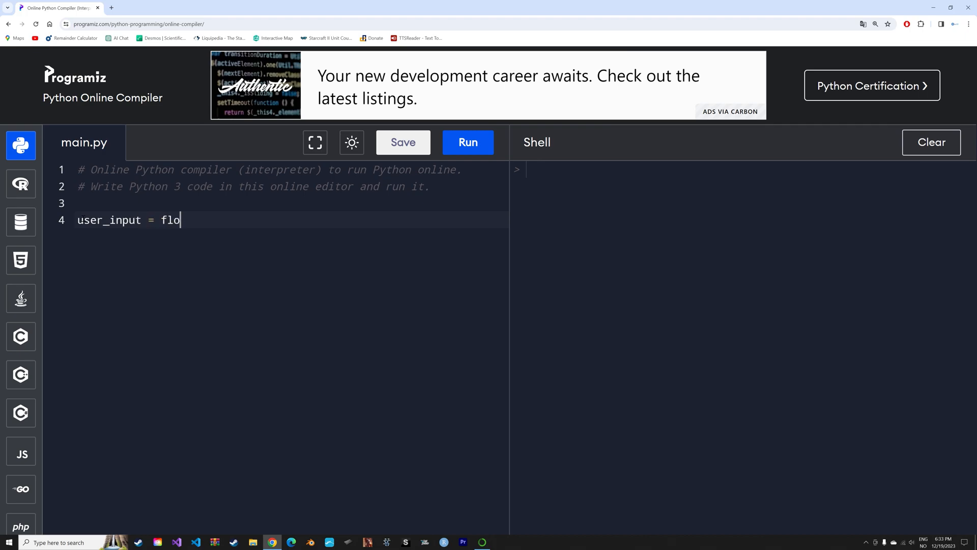
text(at(inp)
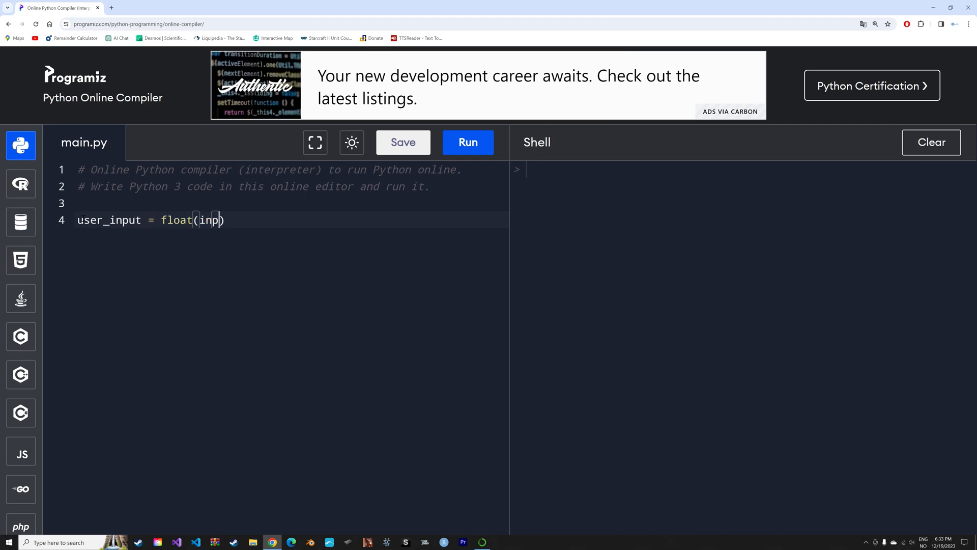
text(ut())
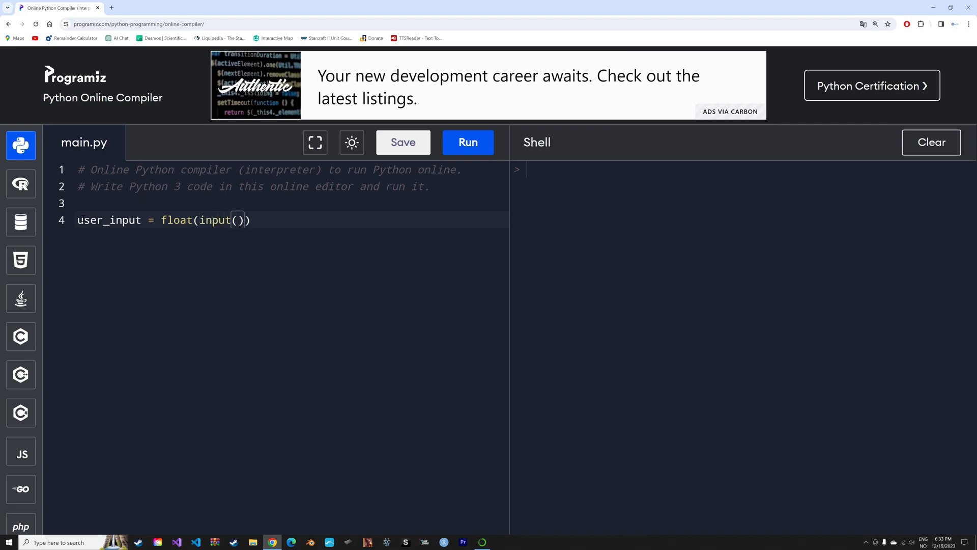
text("E)
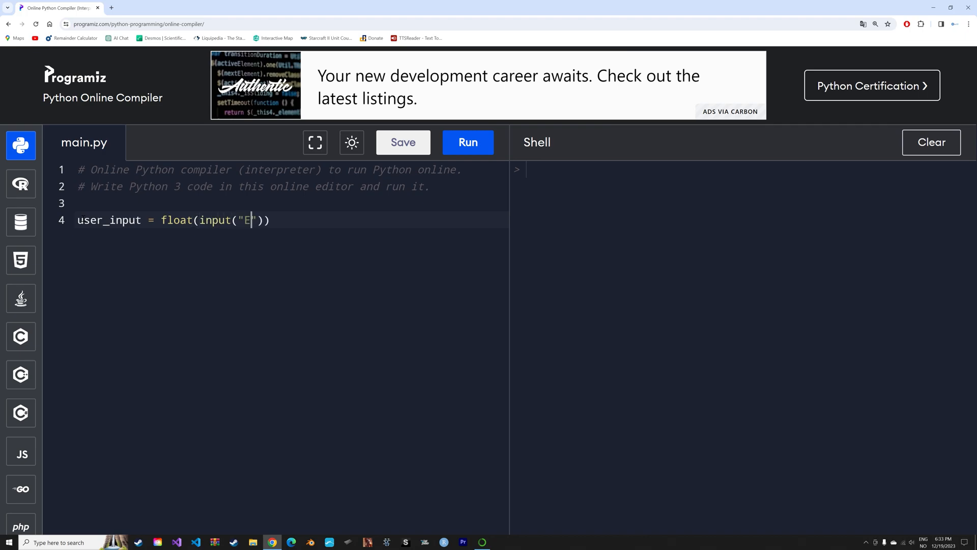
text(nter a num)
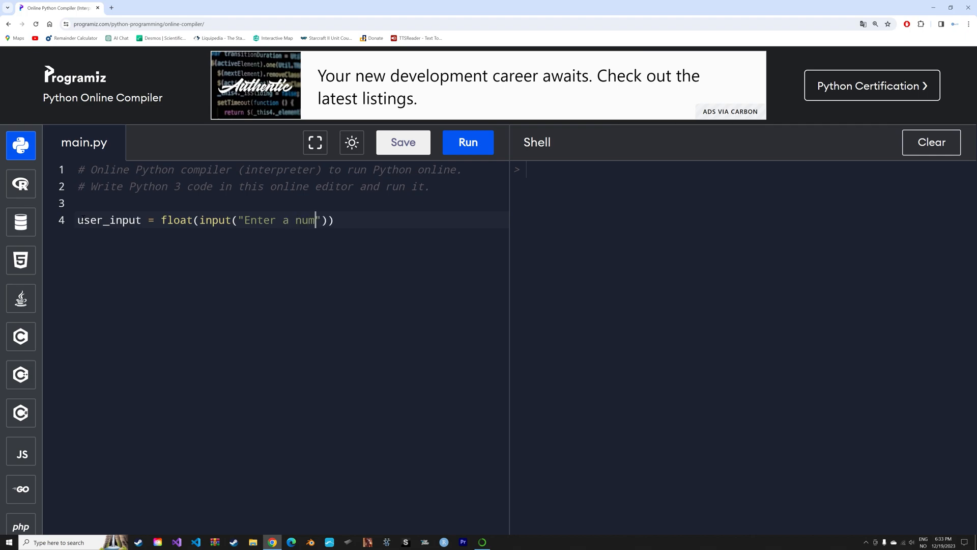
text(ber:")
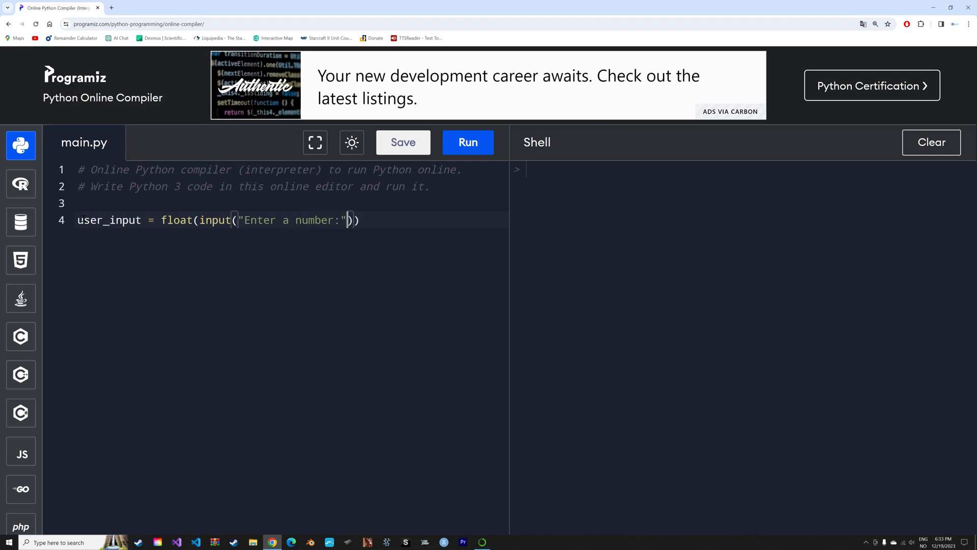
key(Return)
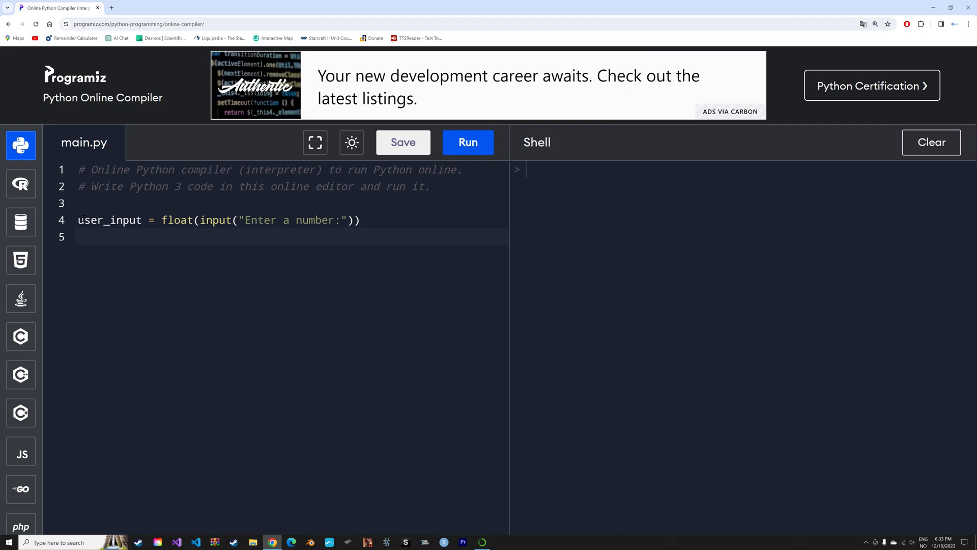
- Add result = user_input*40 on the next line
text(result)
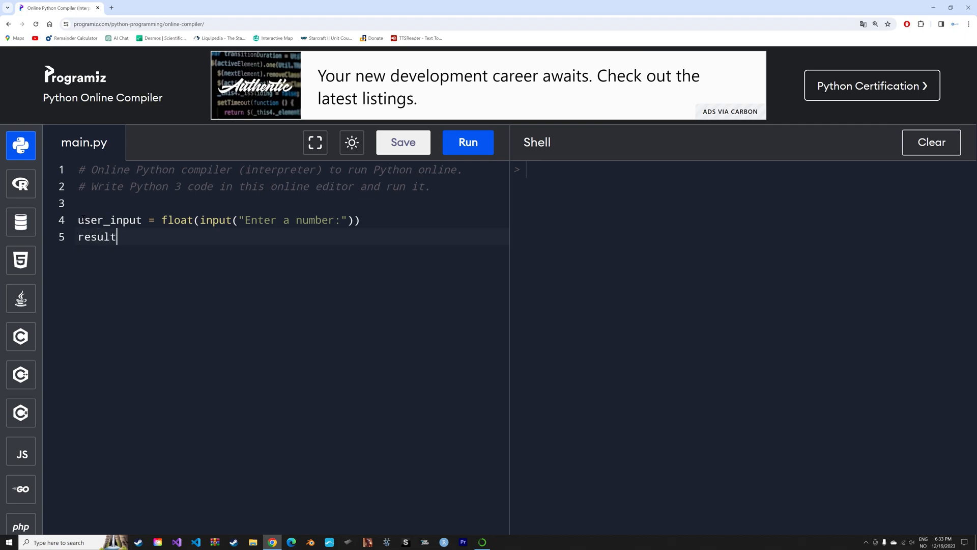
text(= user)
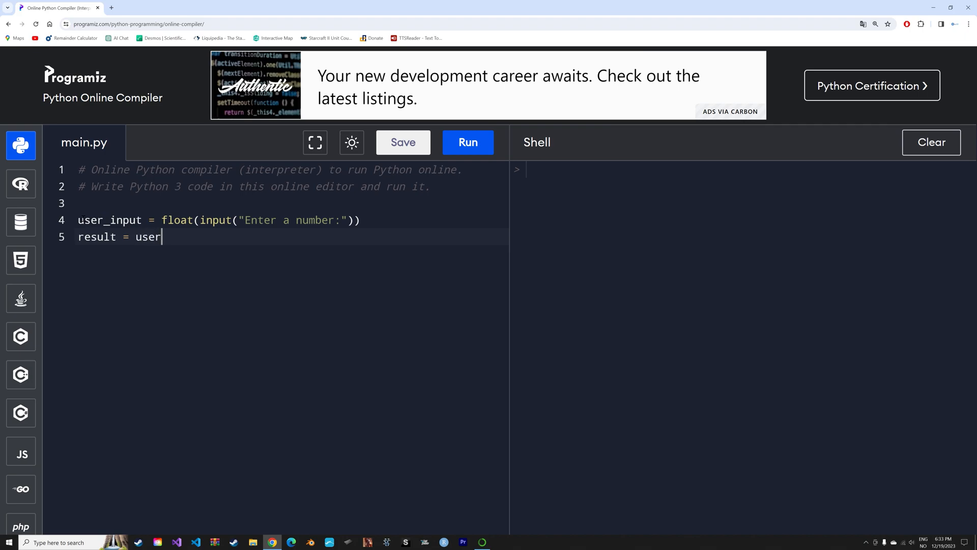
text(_inpu)
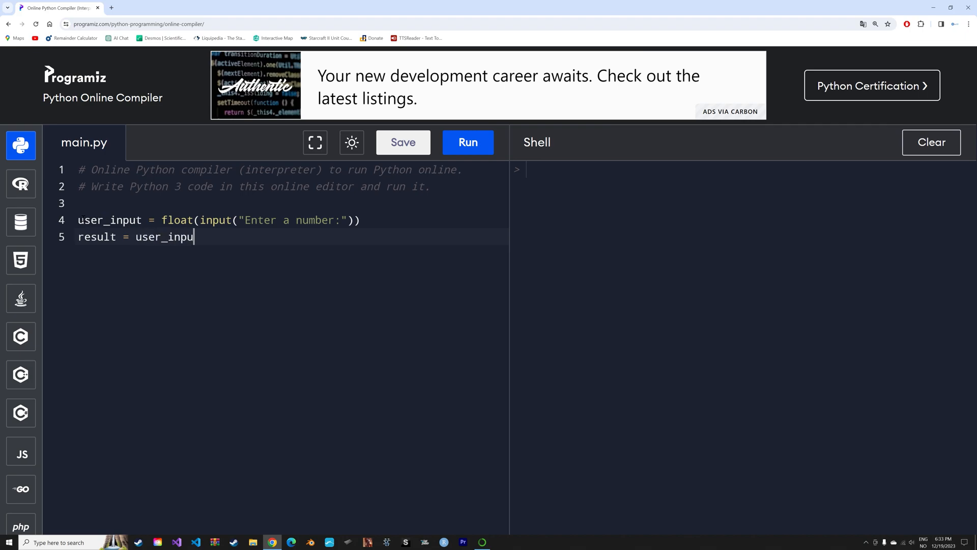
text(*)
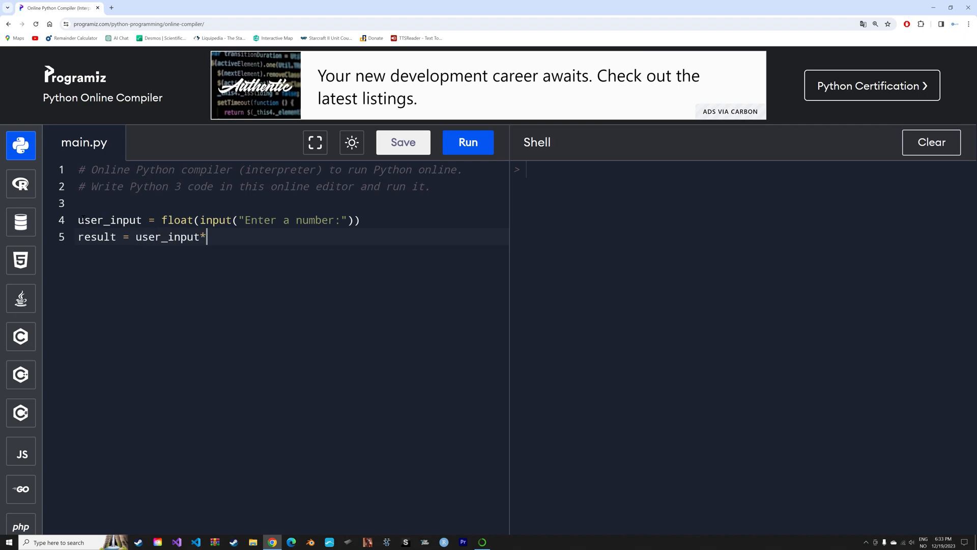
text(40)
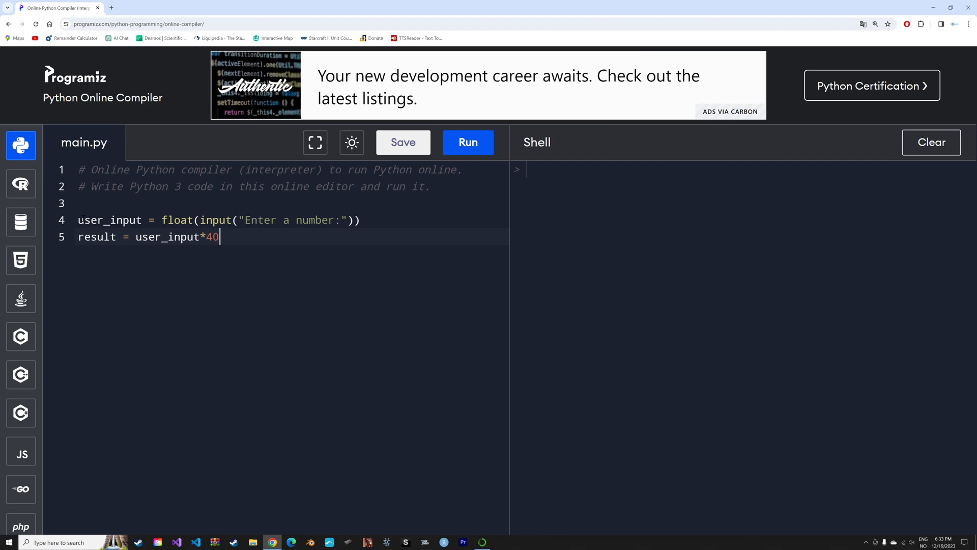
key(Return)
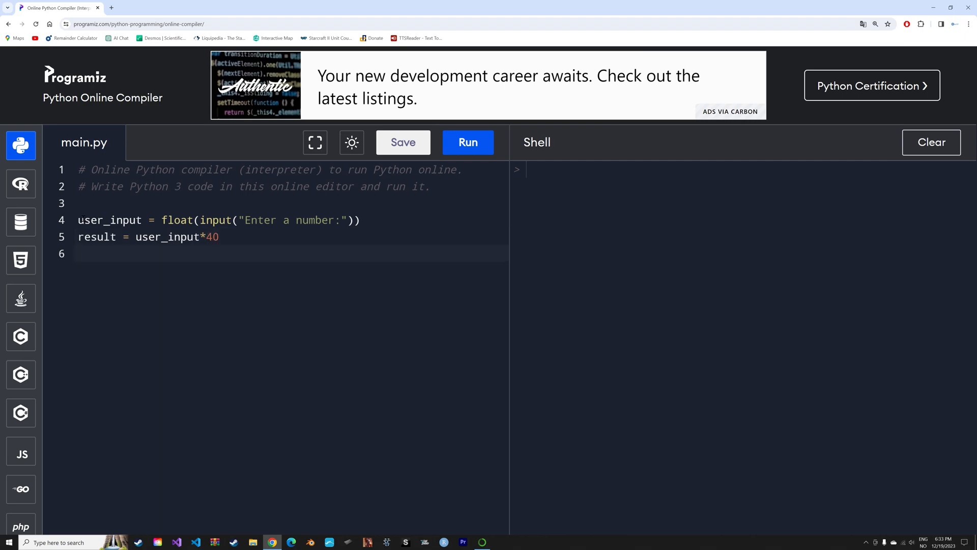
- Write print(f"{user_input} multiplied by 40 is: {result}") on line 6
text(print)
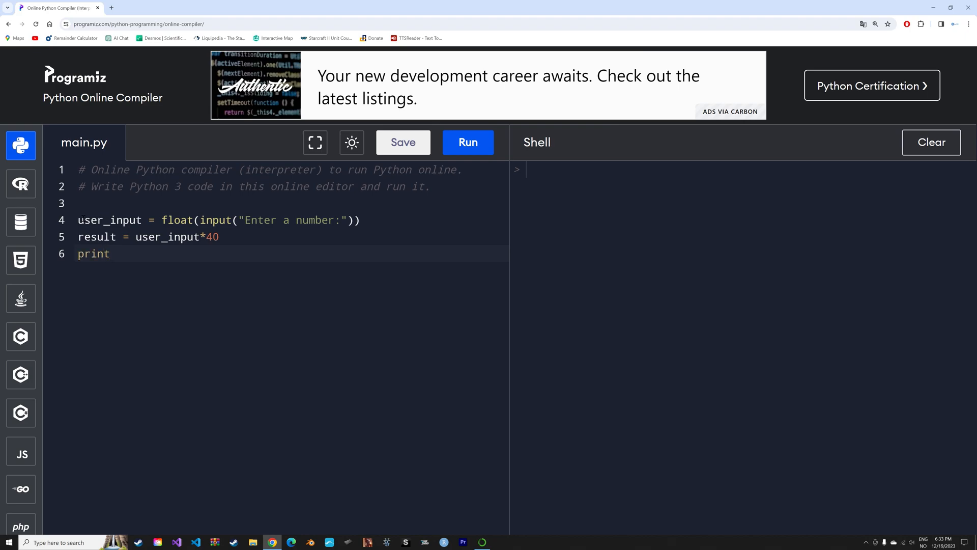
text(())
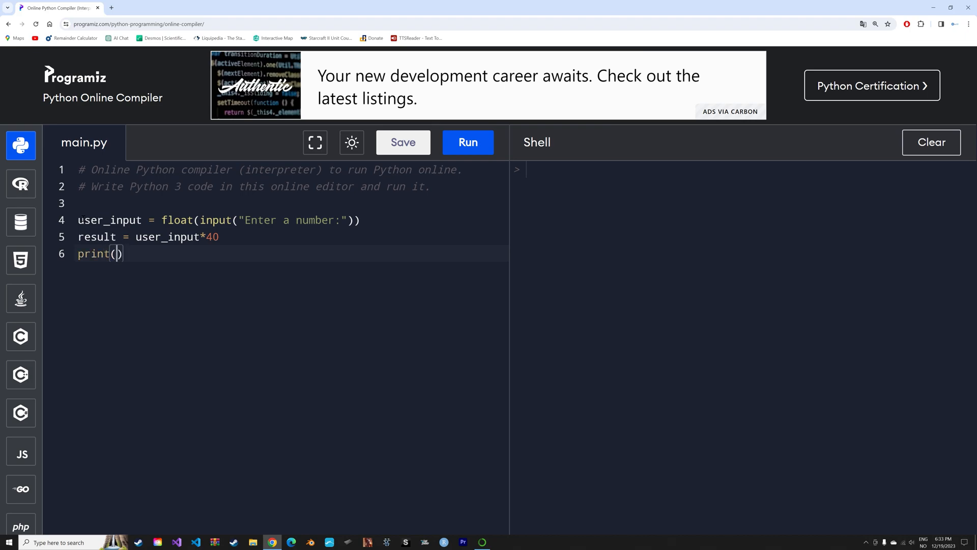
text(f)
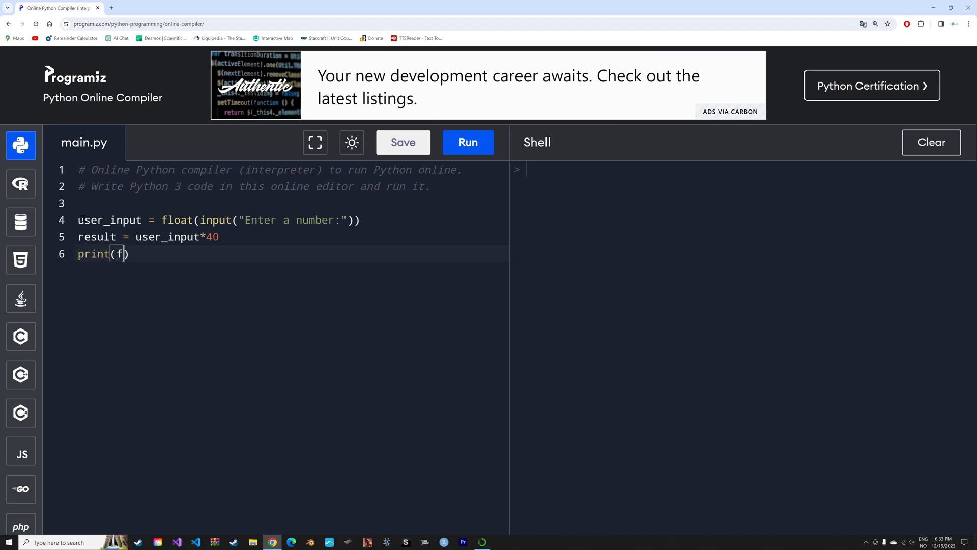
text(")
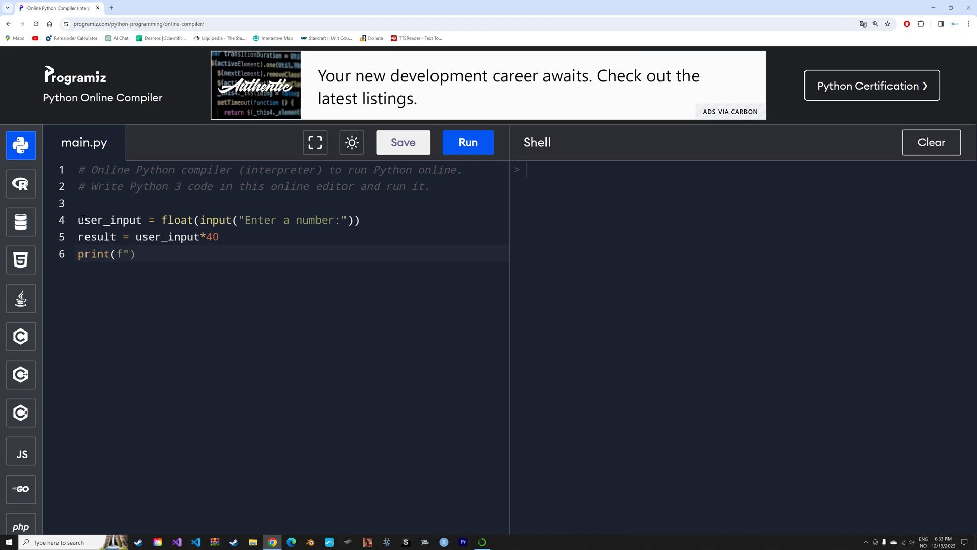
text(")
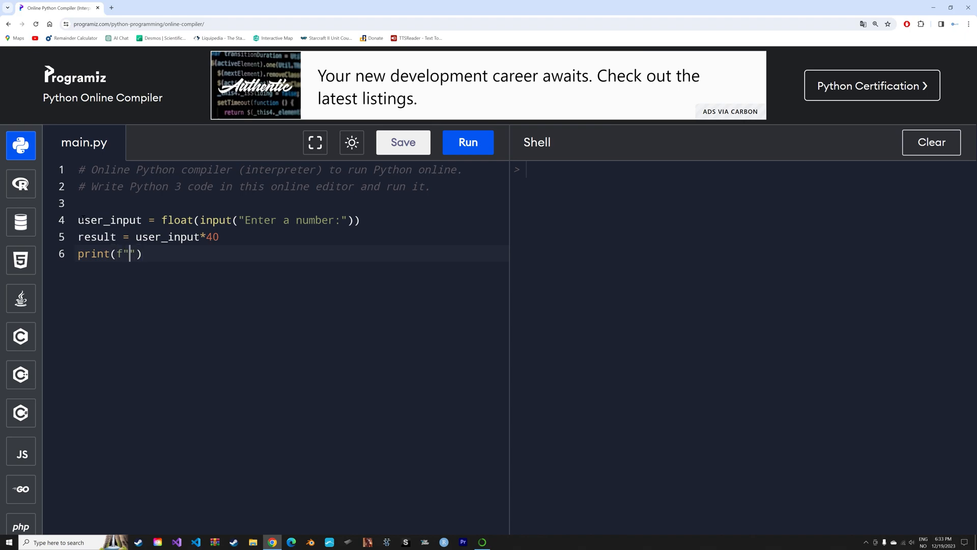
text({)
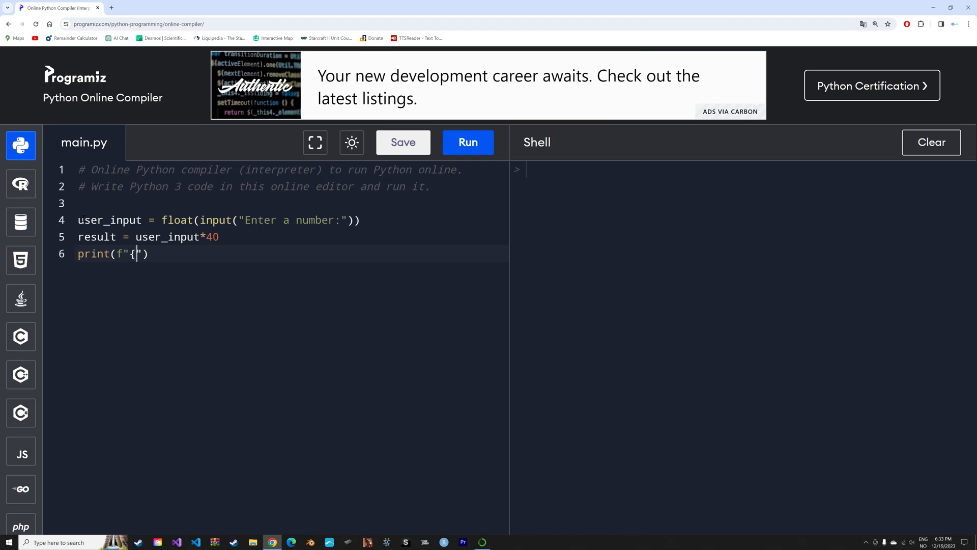
text(user_)
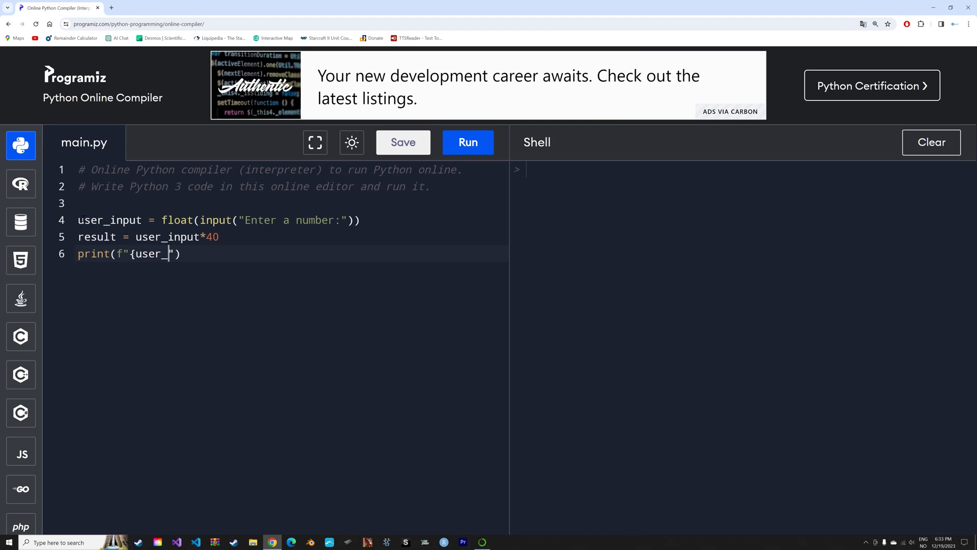
text(input)
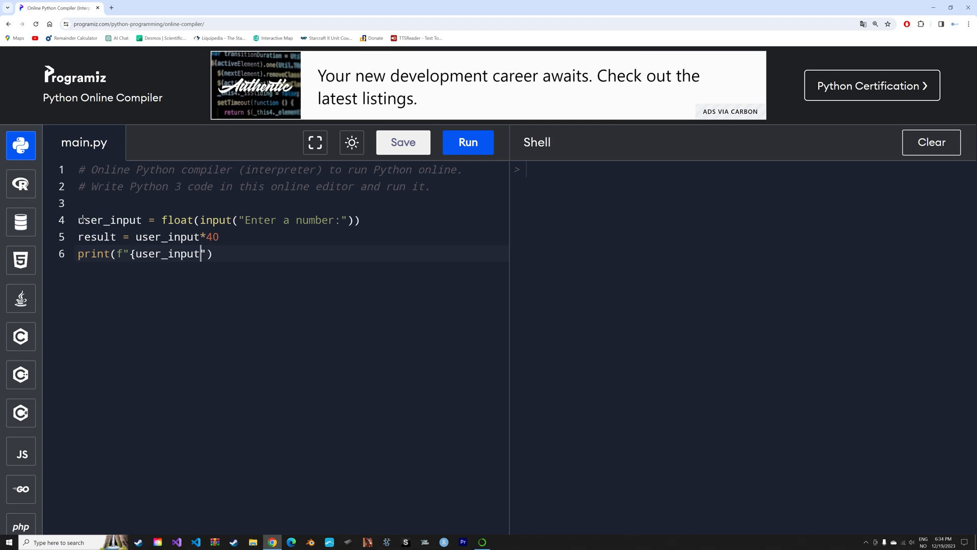
text(})
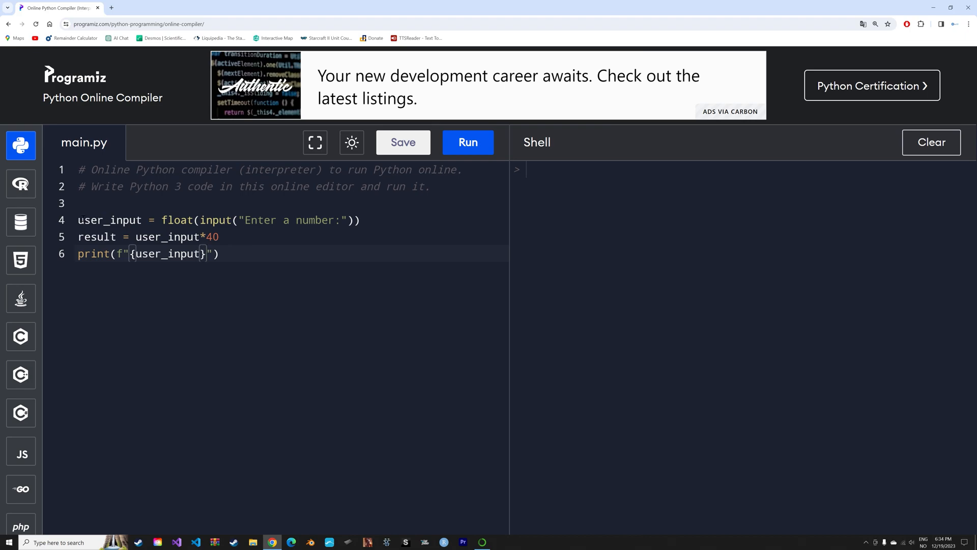
text(multiplied)
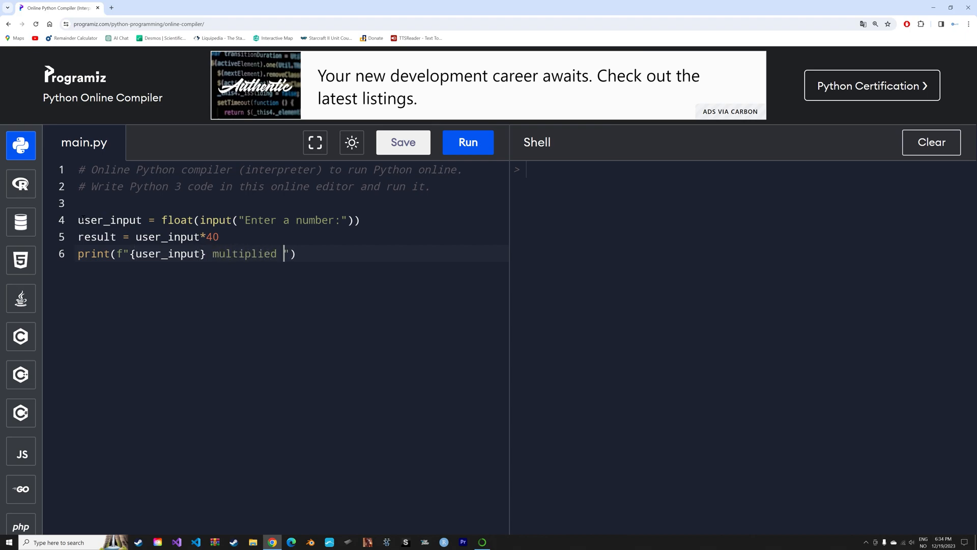
text(by 40 is:)
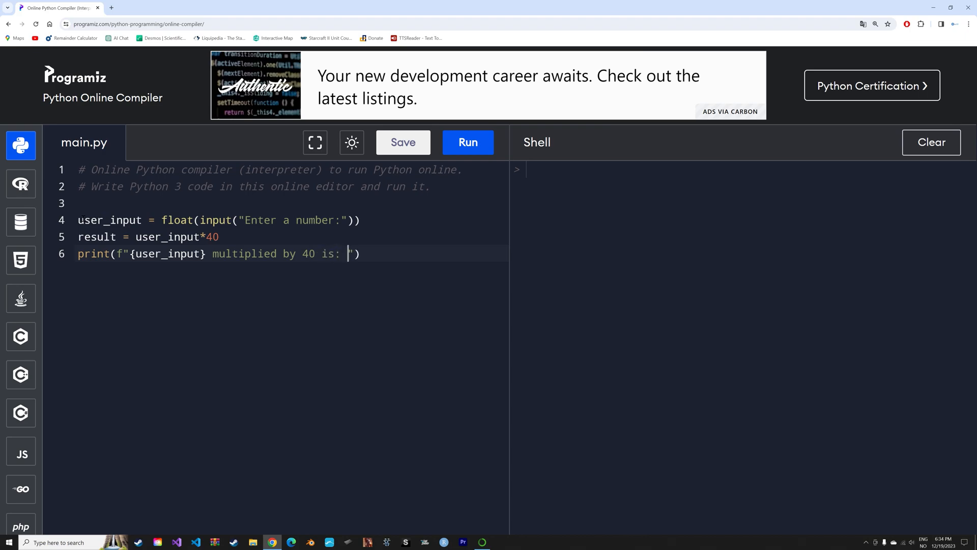
text({)
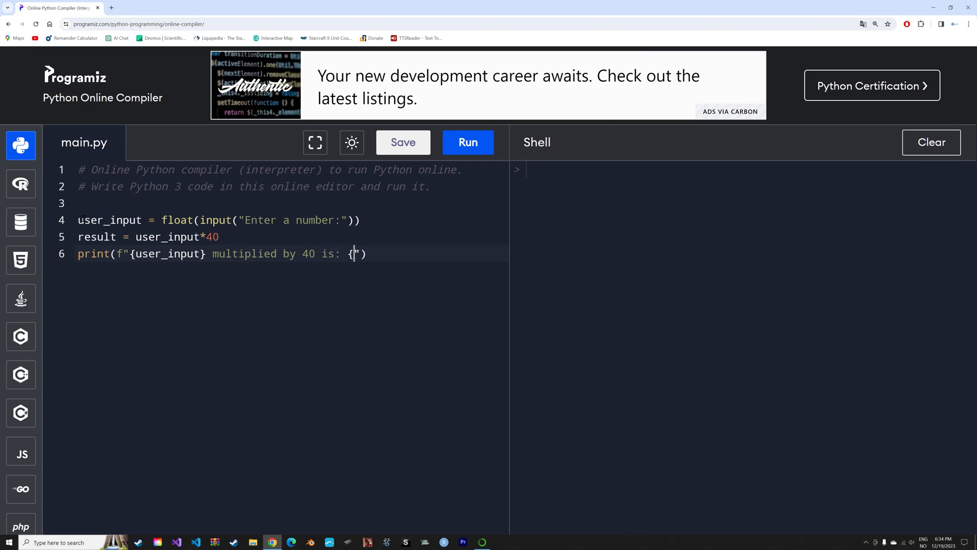
text(result)
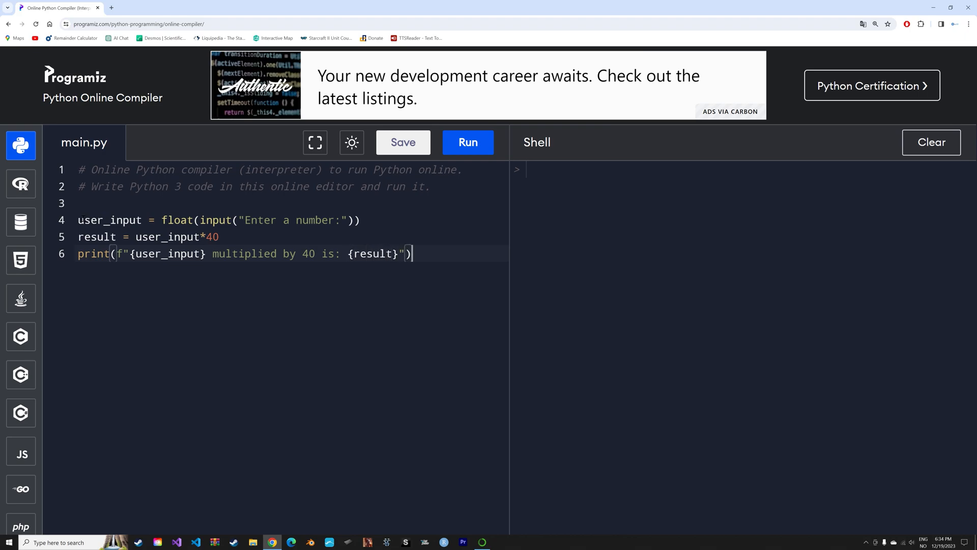
- Run the multiply-by-40 script and enter 2 at its prompt
click(467, 142)
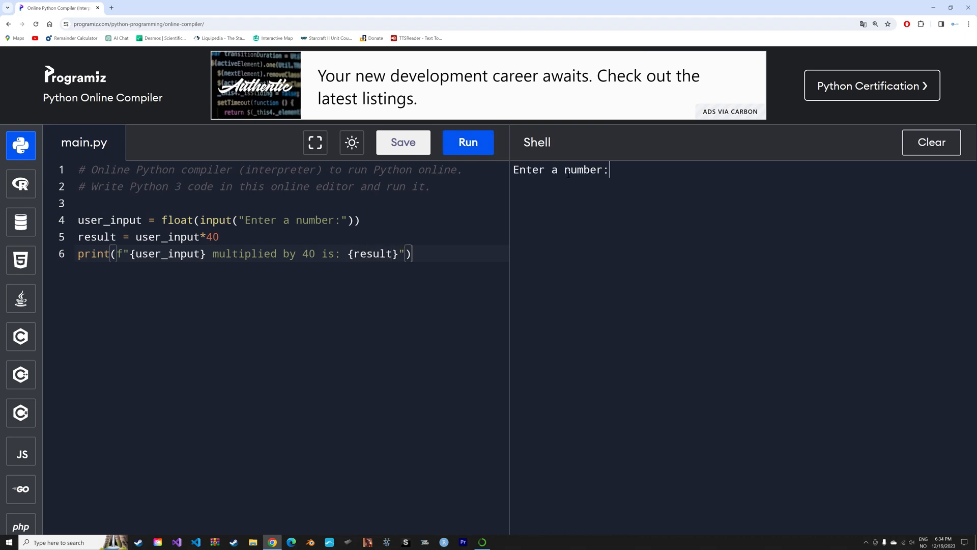
text(2)
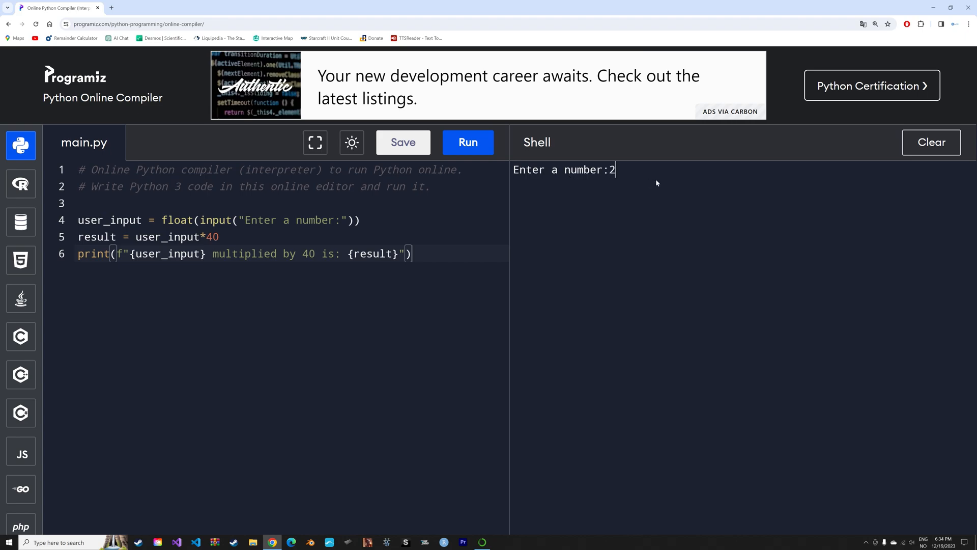
key(Return)
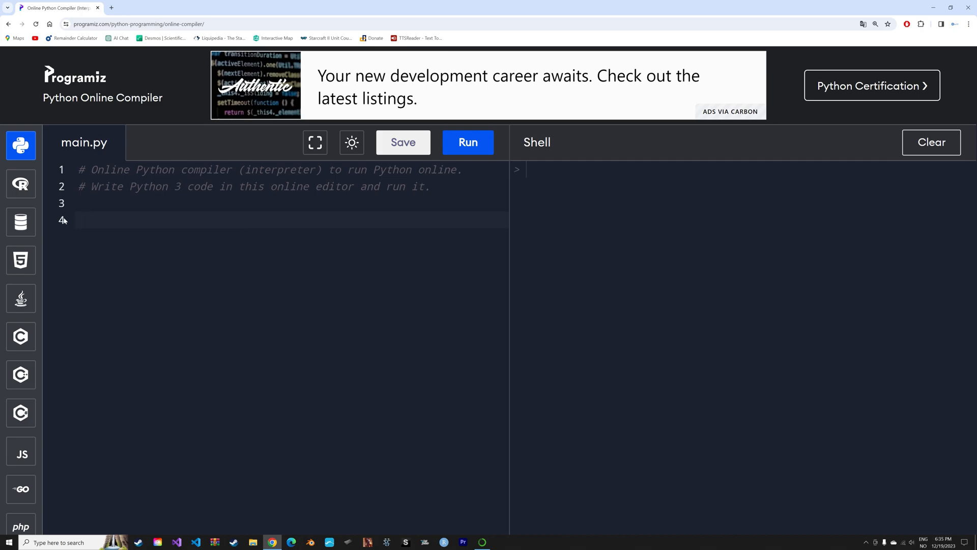
- Write import random and random_number = random.randint(1,10) on lines 4–5
click(78, 220)
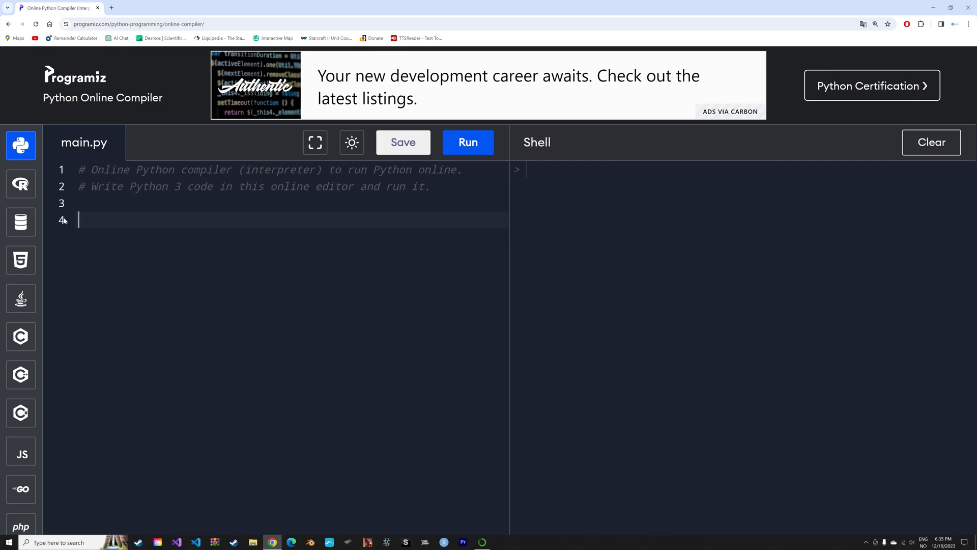
text(impor)
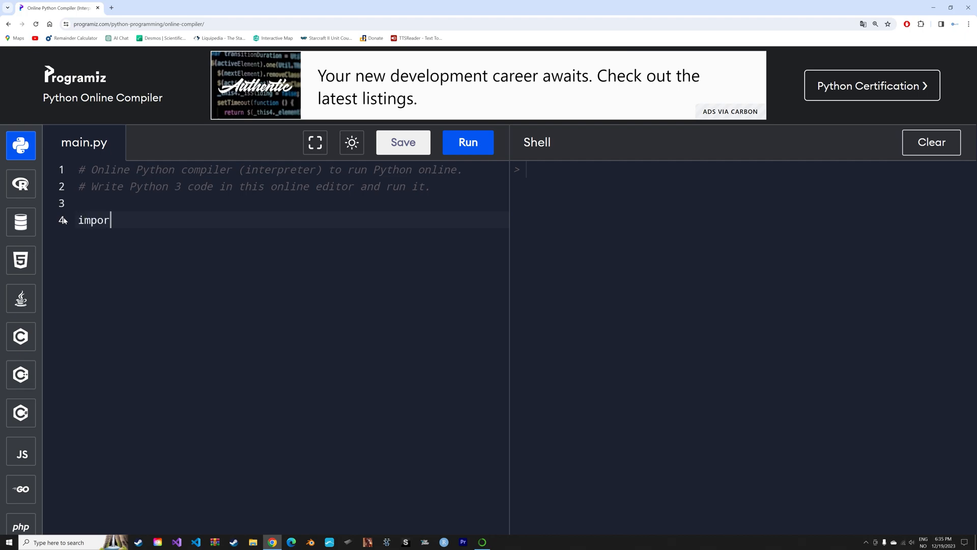
text(t)
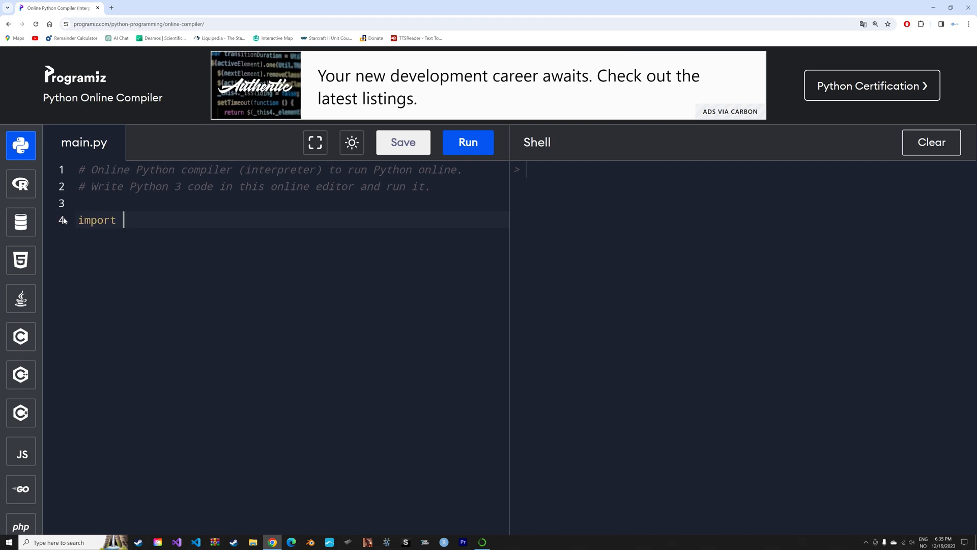
text(random)
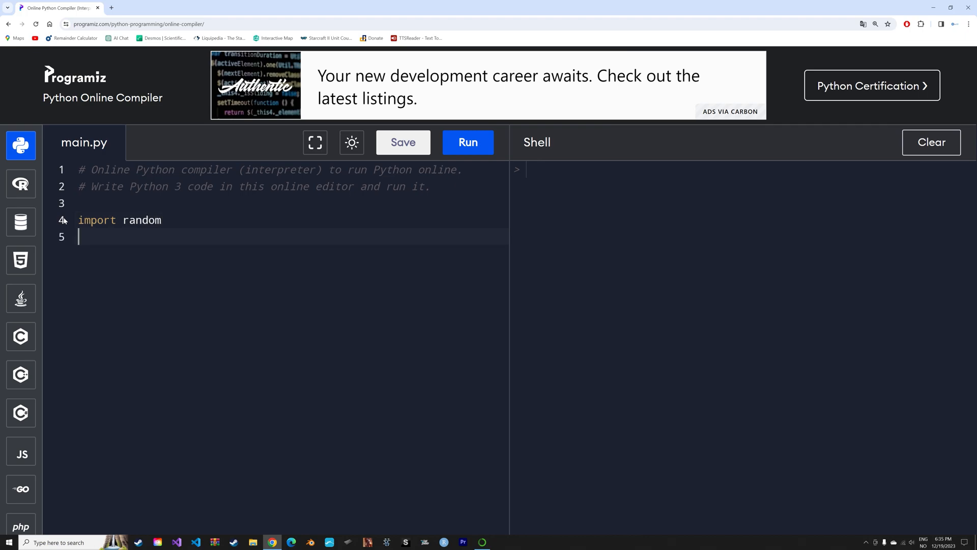
text(random)
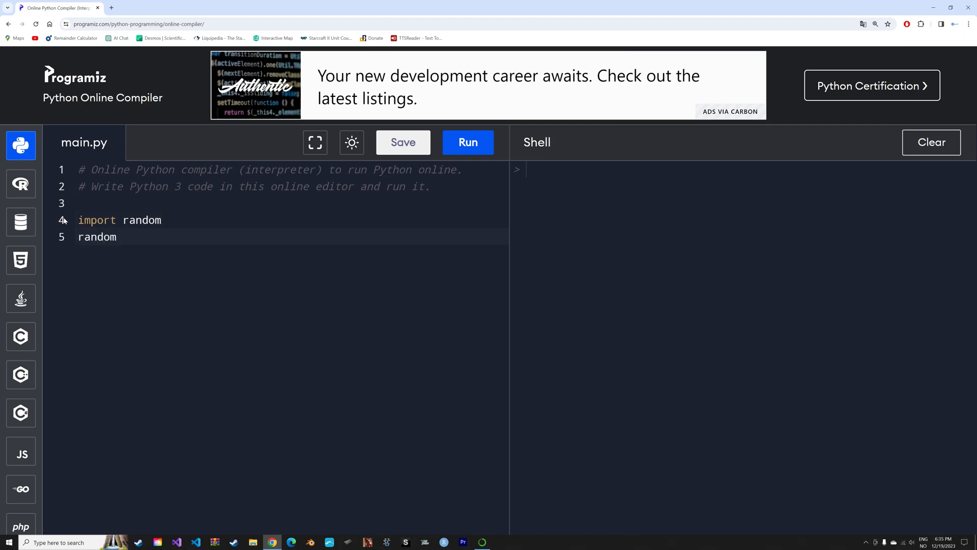
text(_number =)
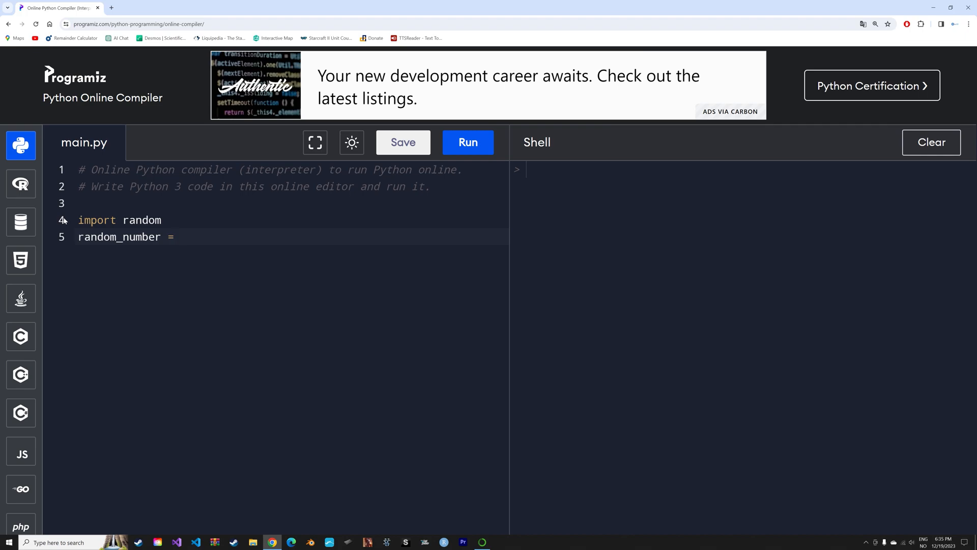
text(random.)
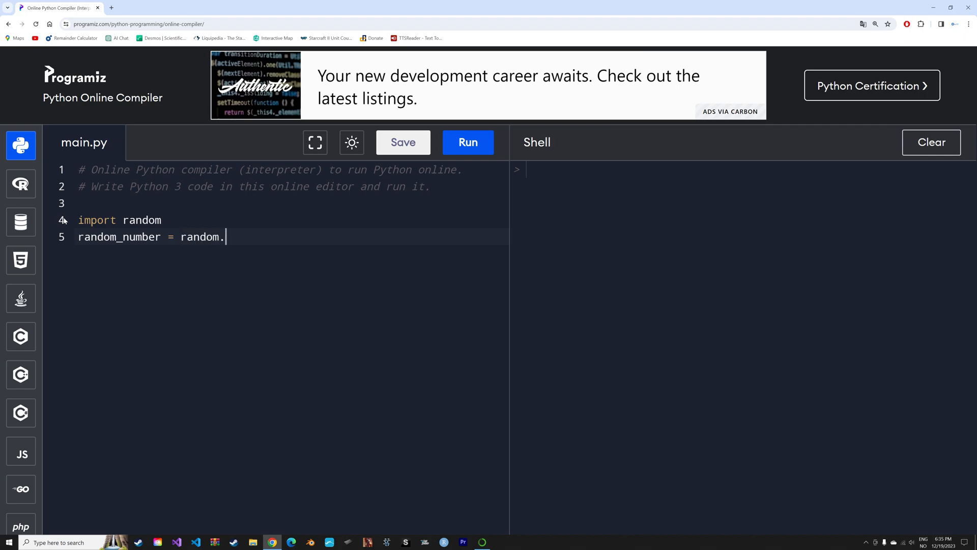
text(randint)
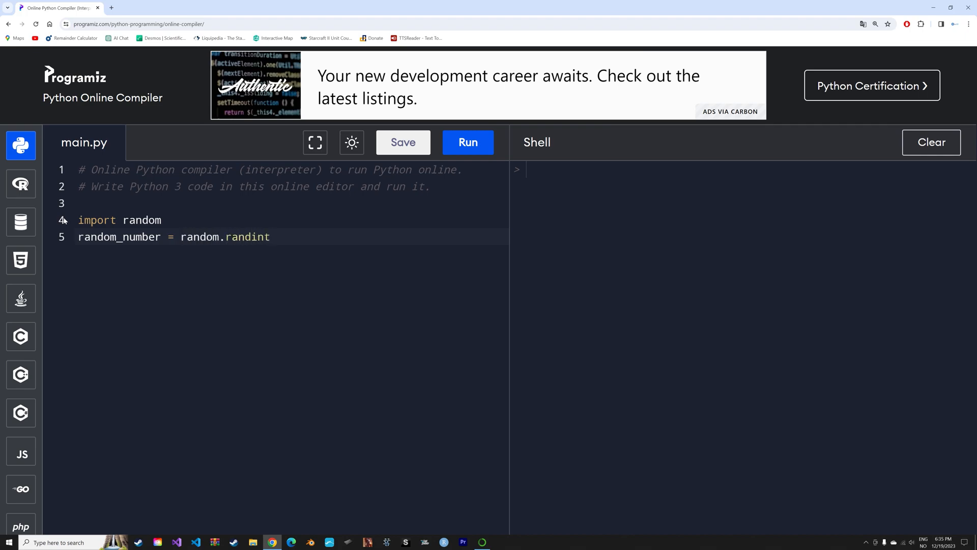
text((1)
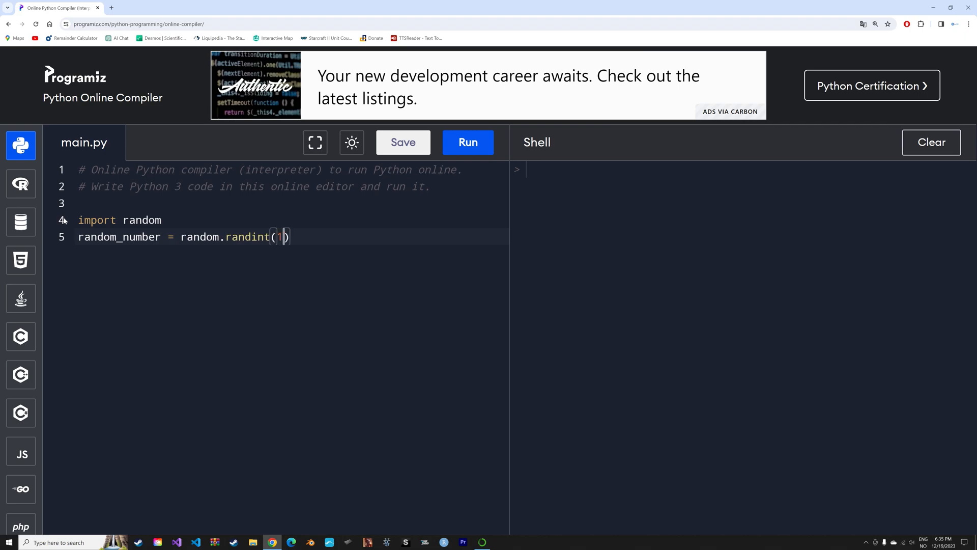
text(,10)
text(print()
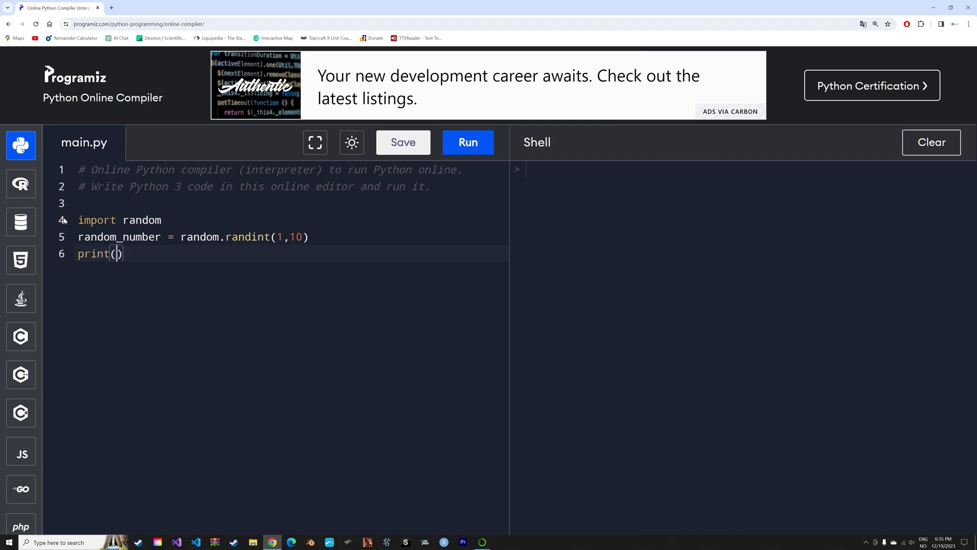
- Add print(random_number) and run the script, getting 5 in the shell
text(random)
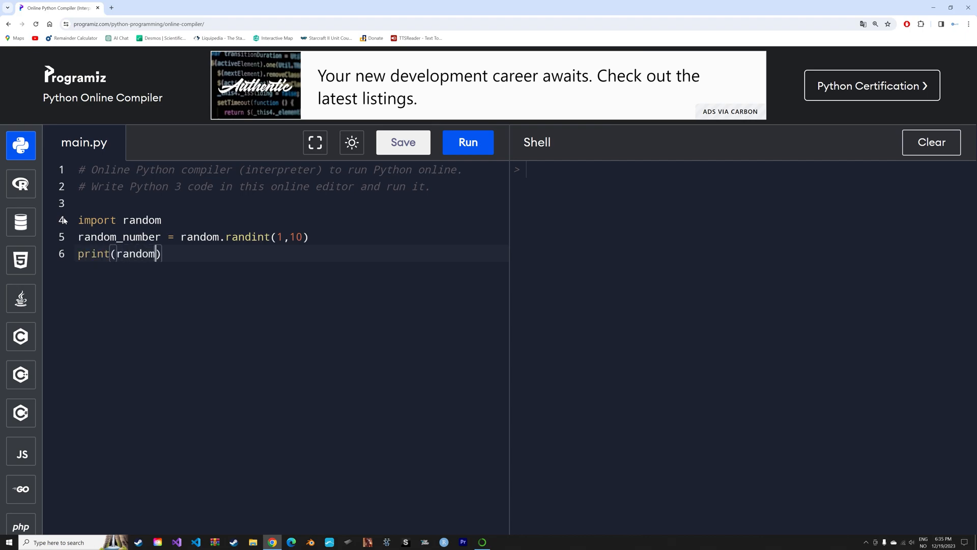
text(_number)
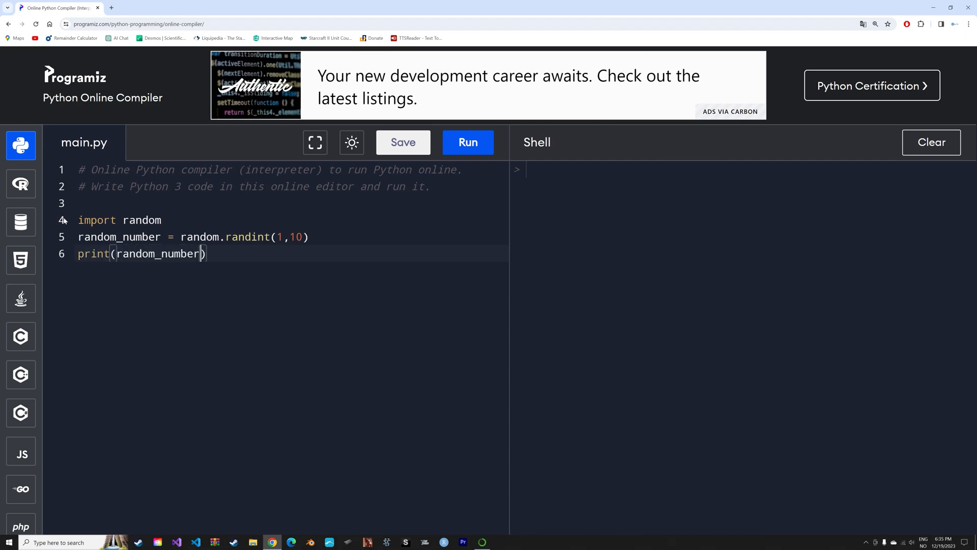
click(467, 142)
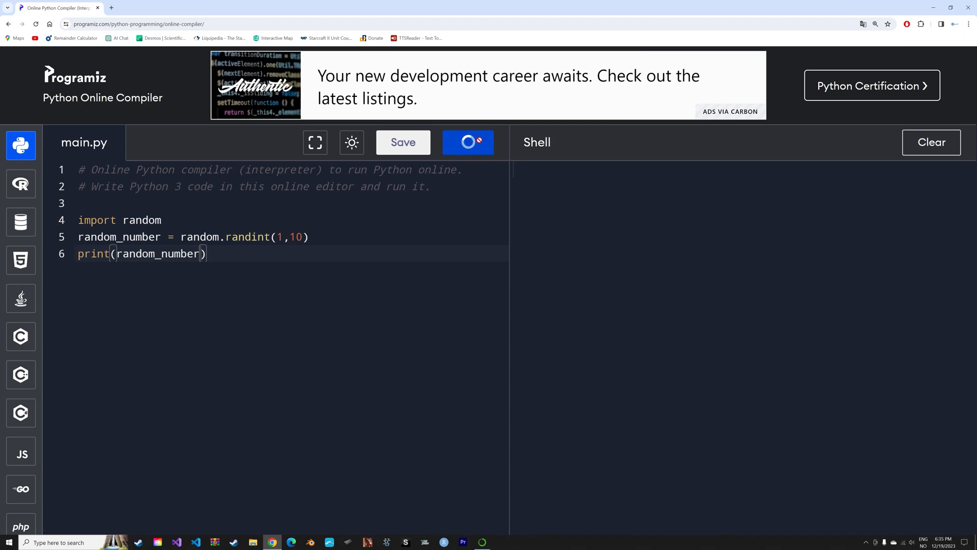
click(467, 143)
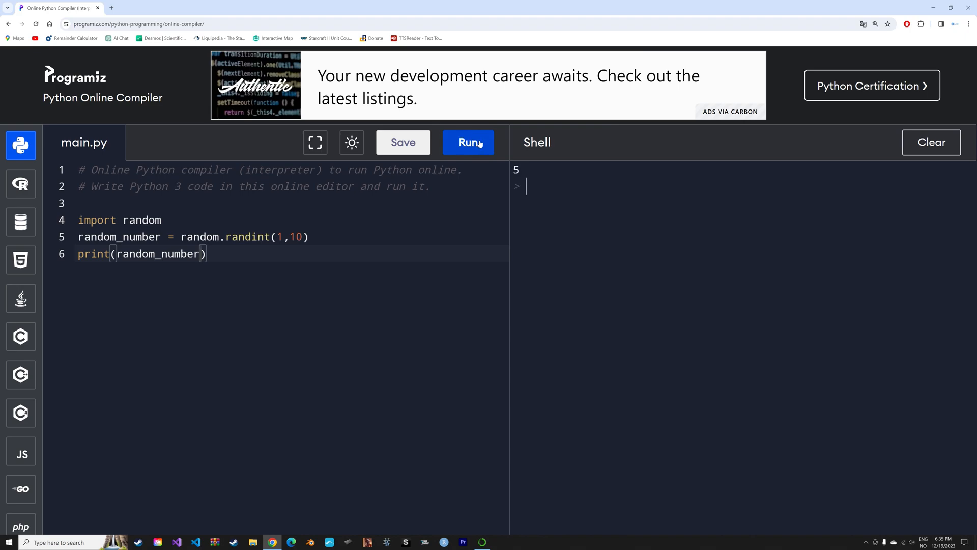